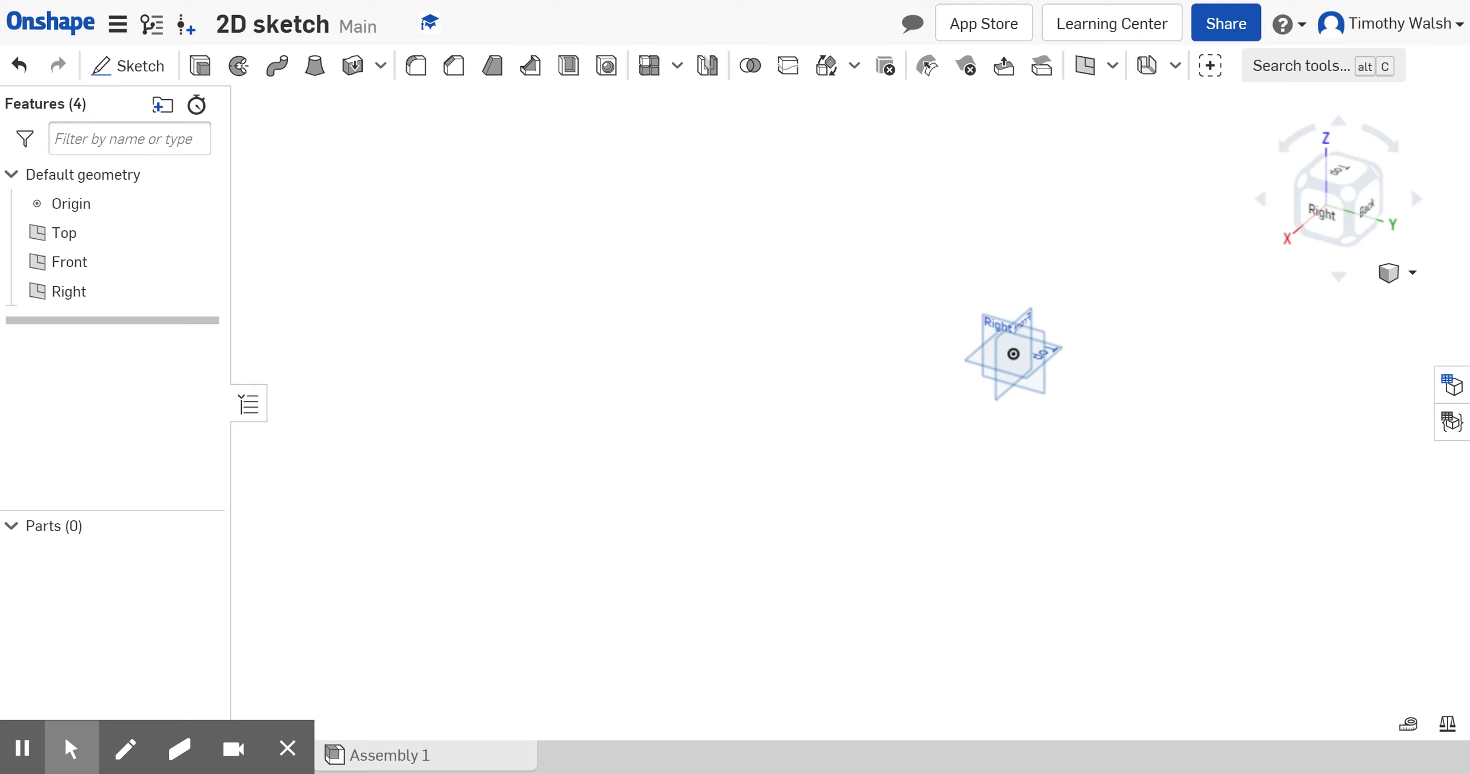
{"action": "mouse_move", "coordinate": [968, 259]}
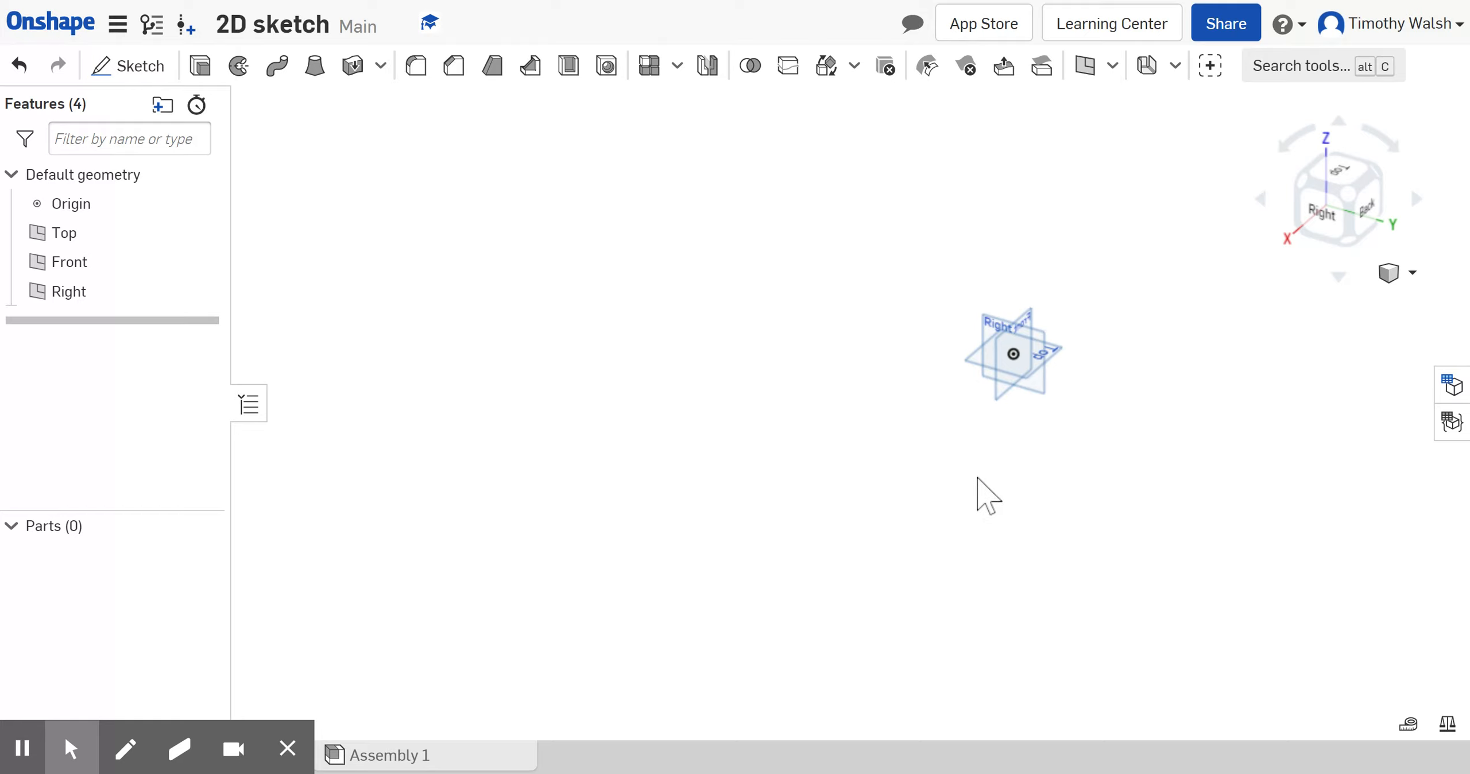
{"action": "mouse_move", "coordinate": [934, 394]}
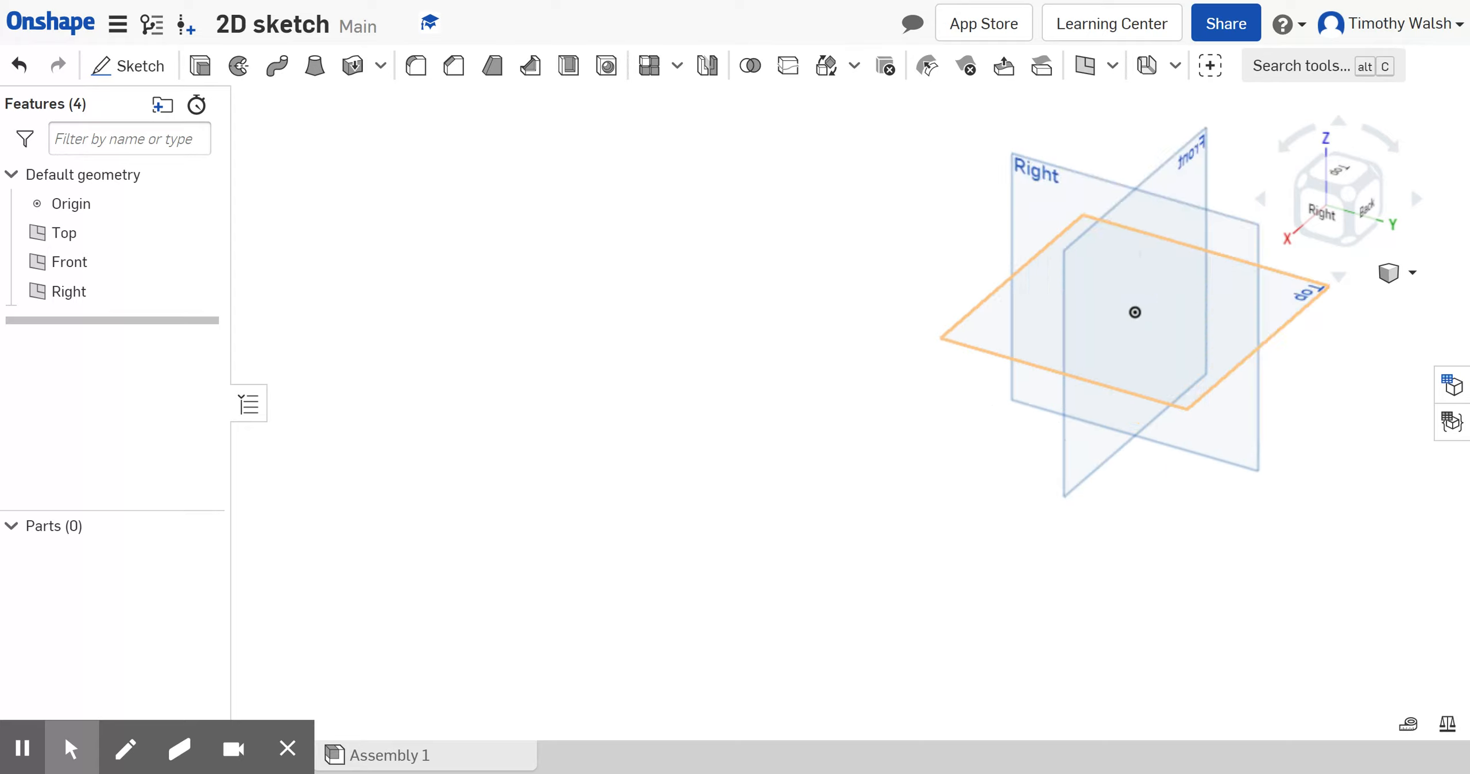
Begin Sketch 1 with the Right plane chosen as its sketch plane
{"action": "scroll", "scroll_direction": "down", "scroll_amount": 3}
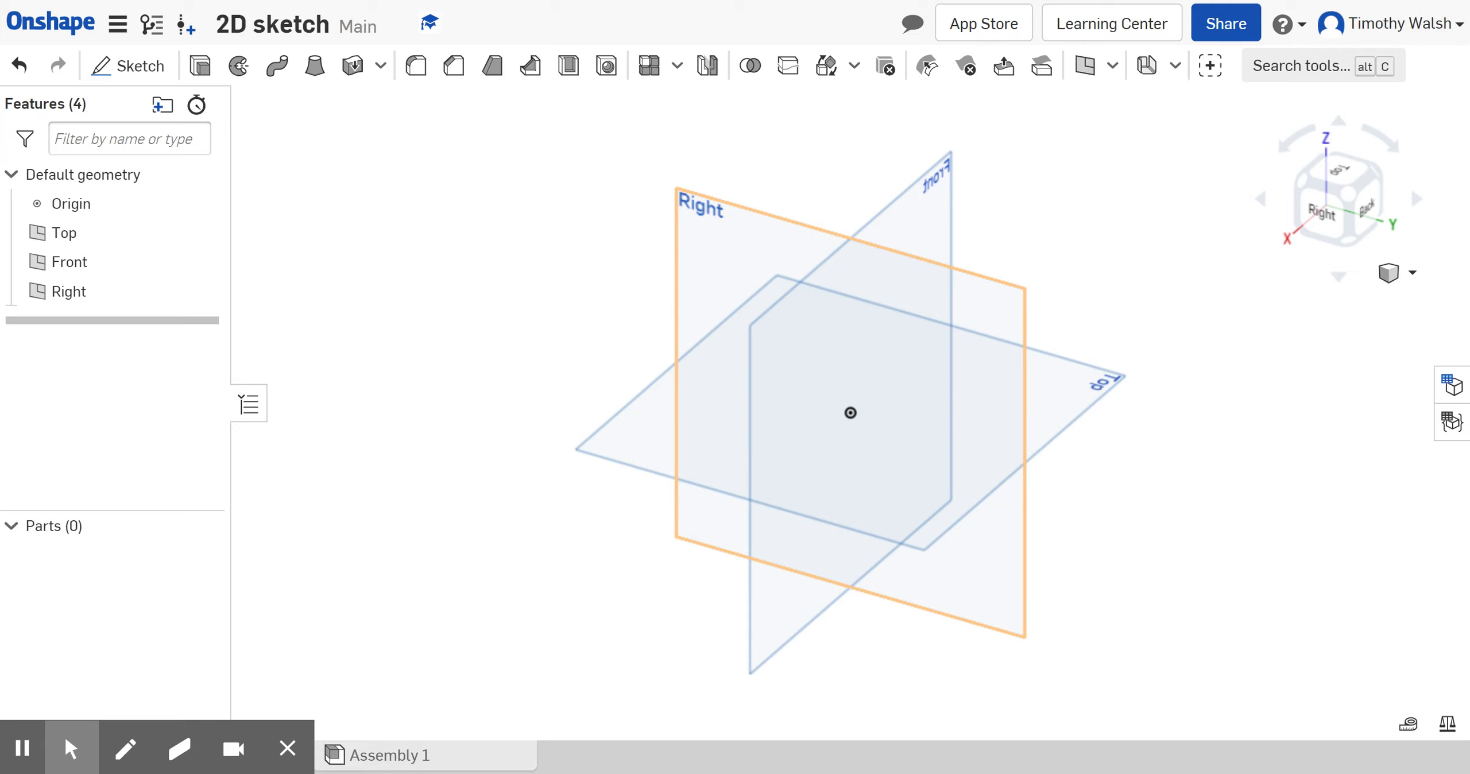
{"action": "mouse_move", "coordinate": [881, 320]}
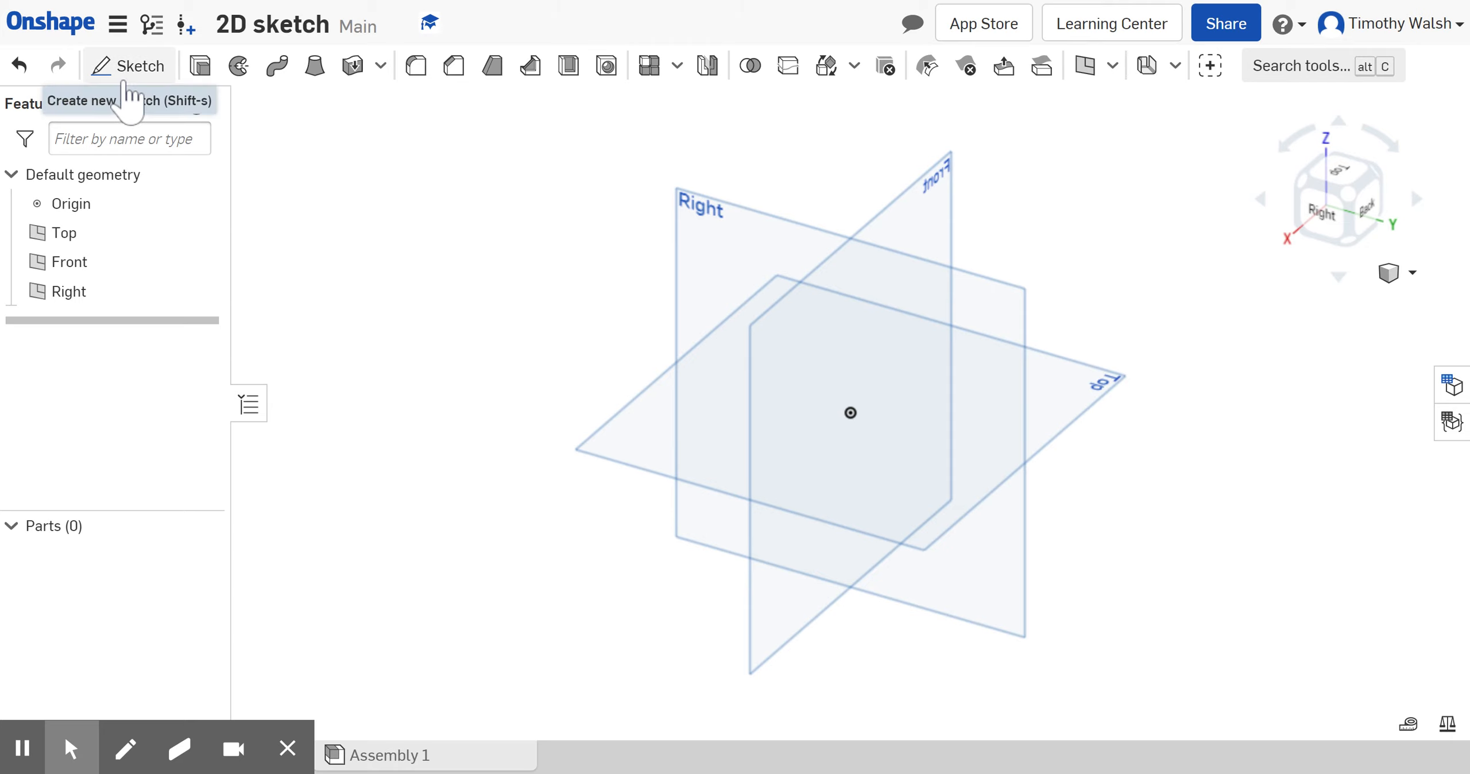
{"action": "left_click", "coordinate": [143, 65]}
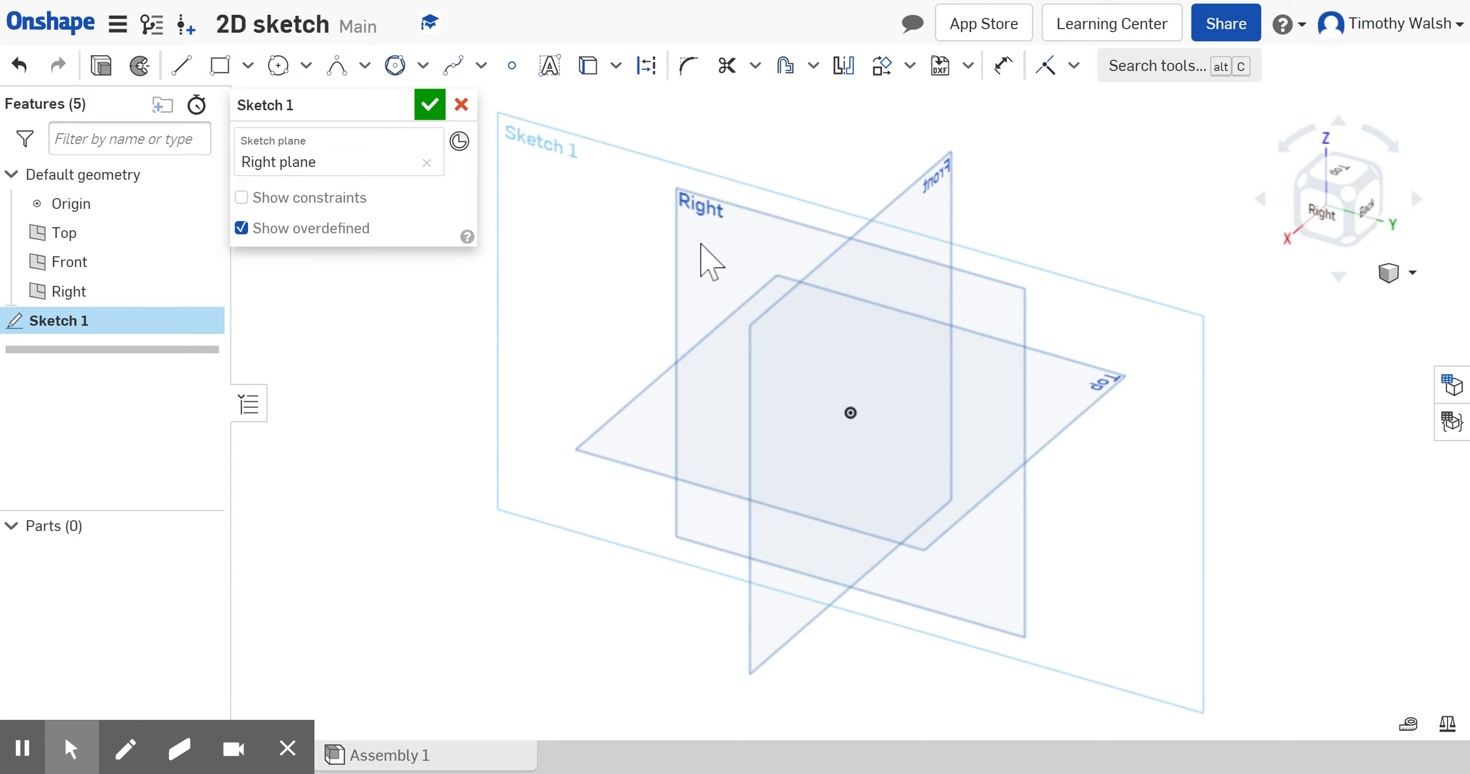
{"action": "mouse_move", "coordinate": [757, 206]}
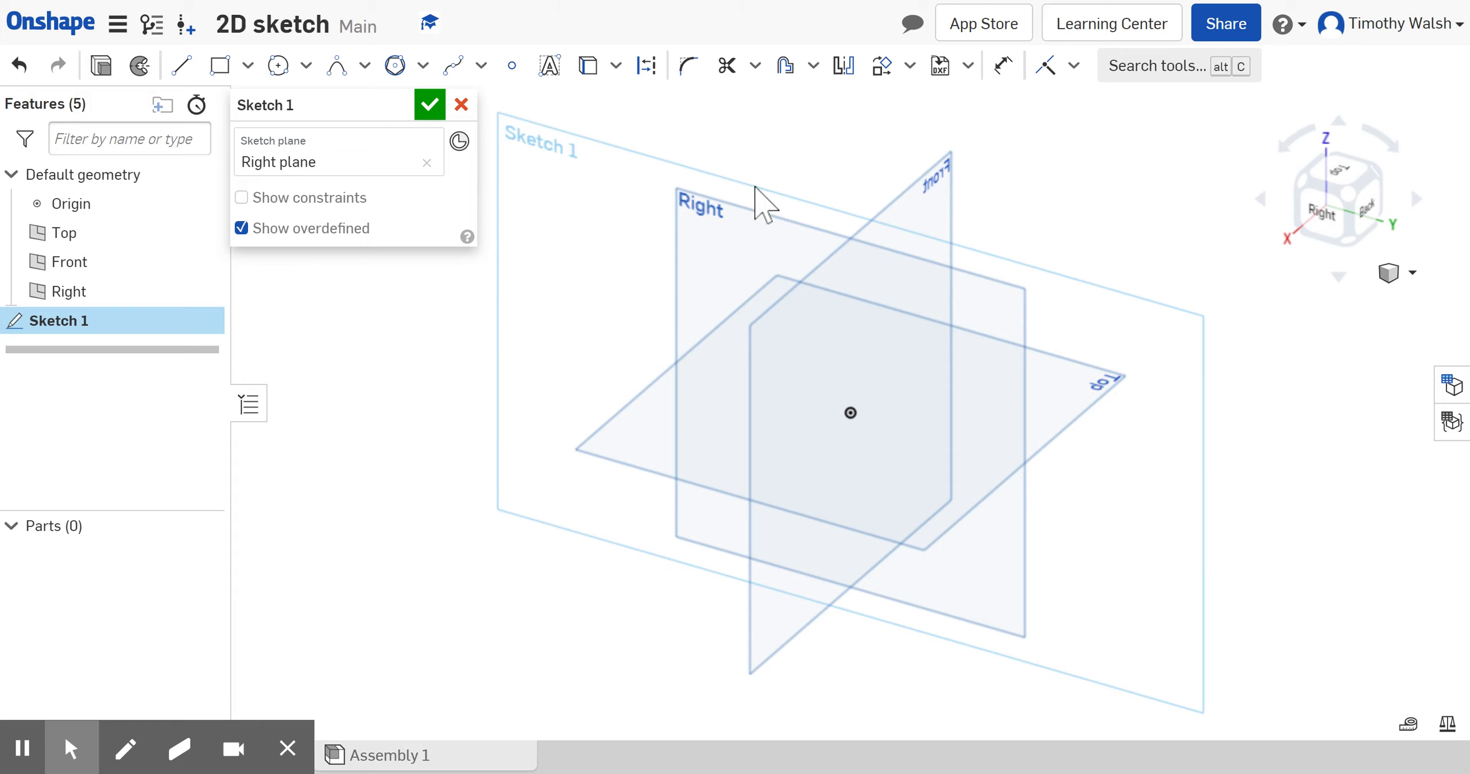
{"action": "mouse_move", "coordinate": [291, 211]}
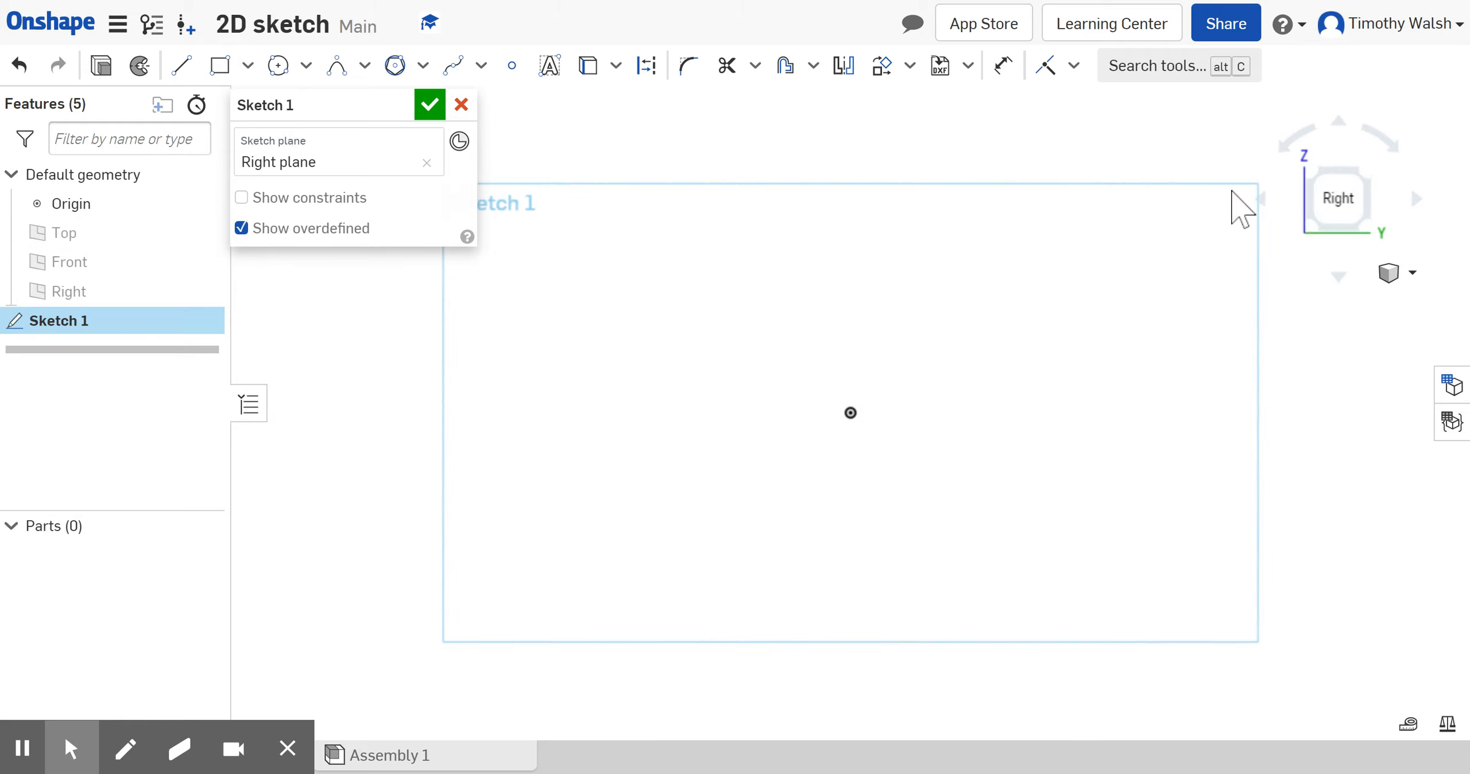
{"action": "mouse_move", "coordinate": [620, 208]}
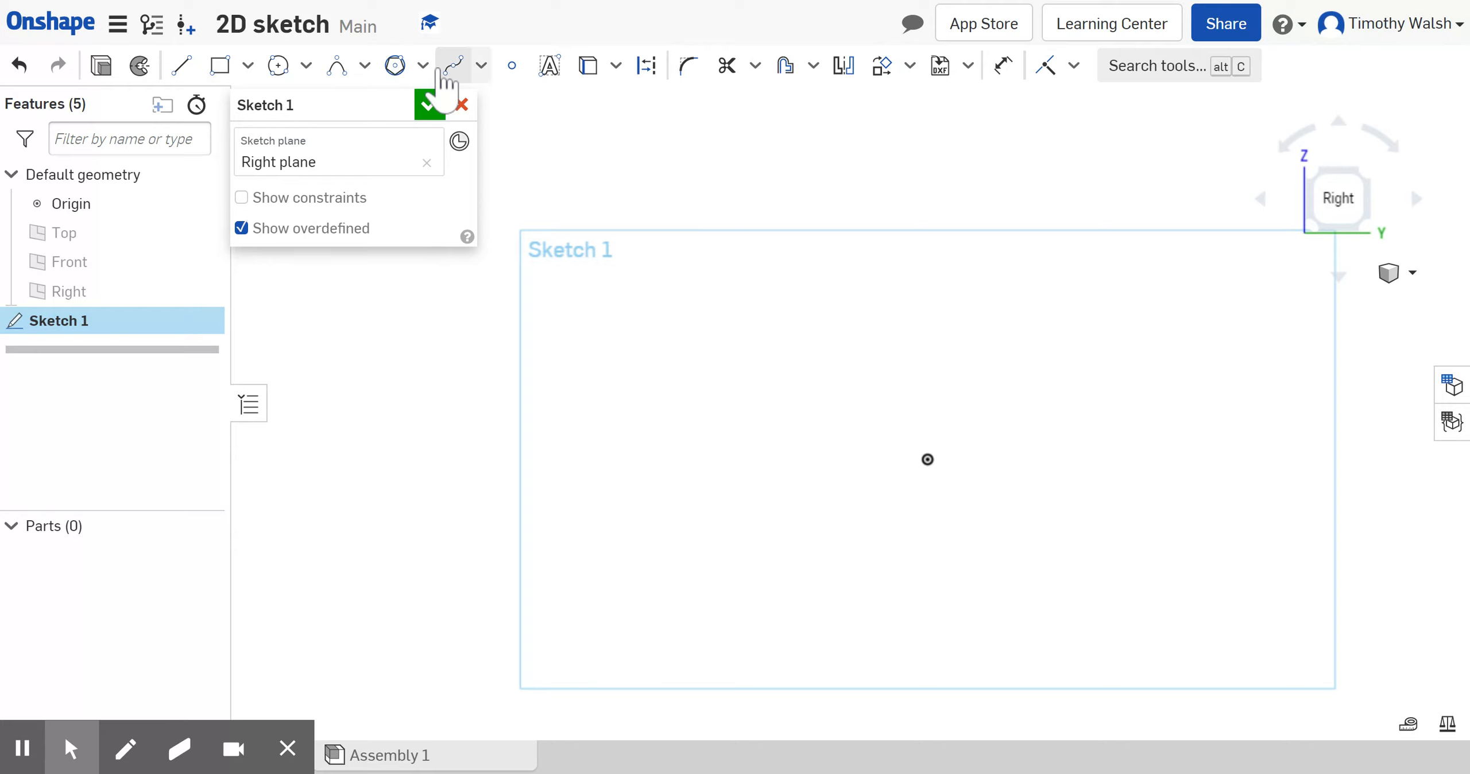
Draw an inscribed six-sided polygon with a construction circle upper left of the origin
{"action": "left_click", "coordinate": [417, 67]}
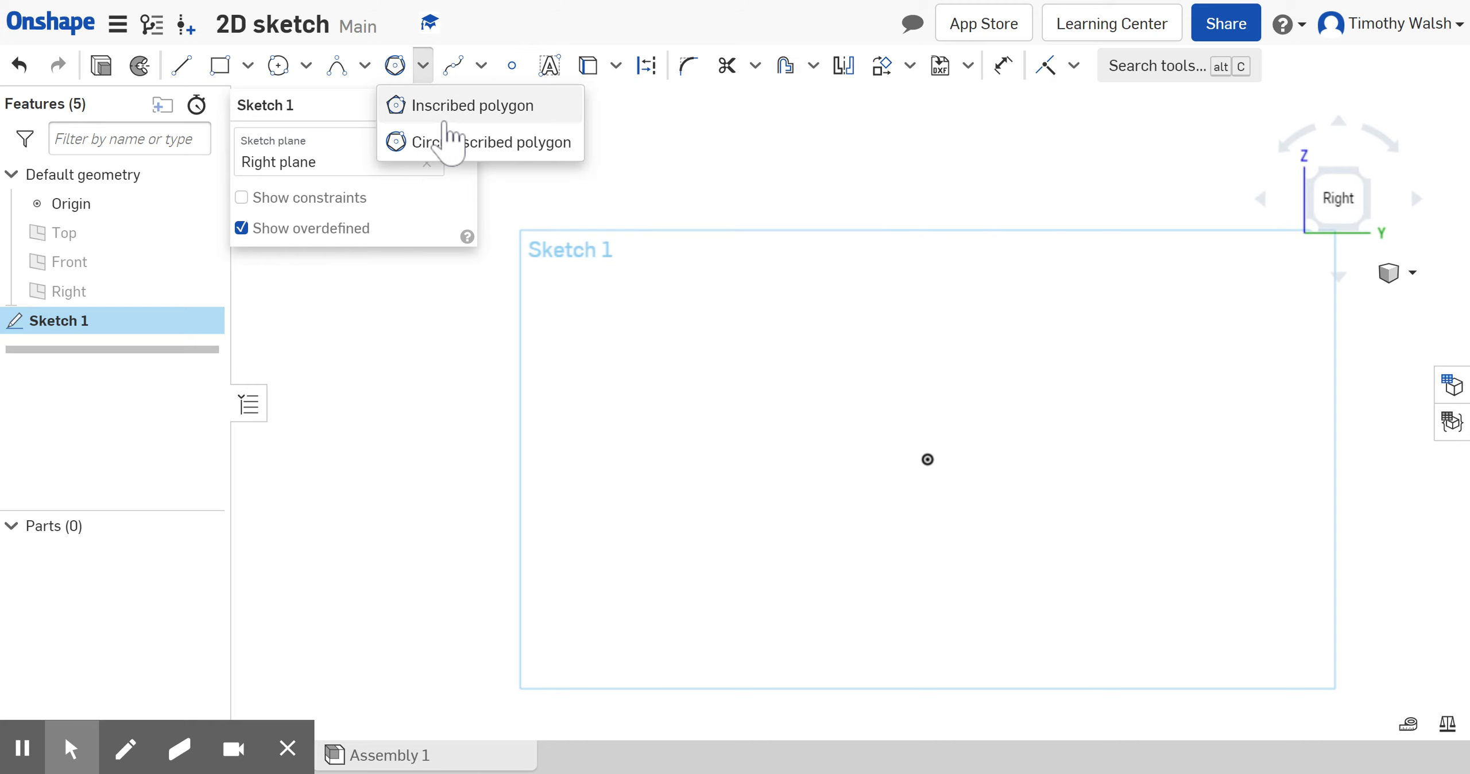
{"action": "mouse_move", "coordinate": [460, 105]}
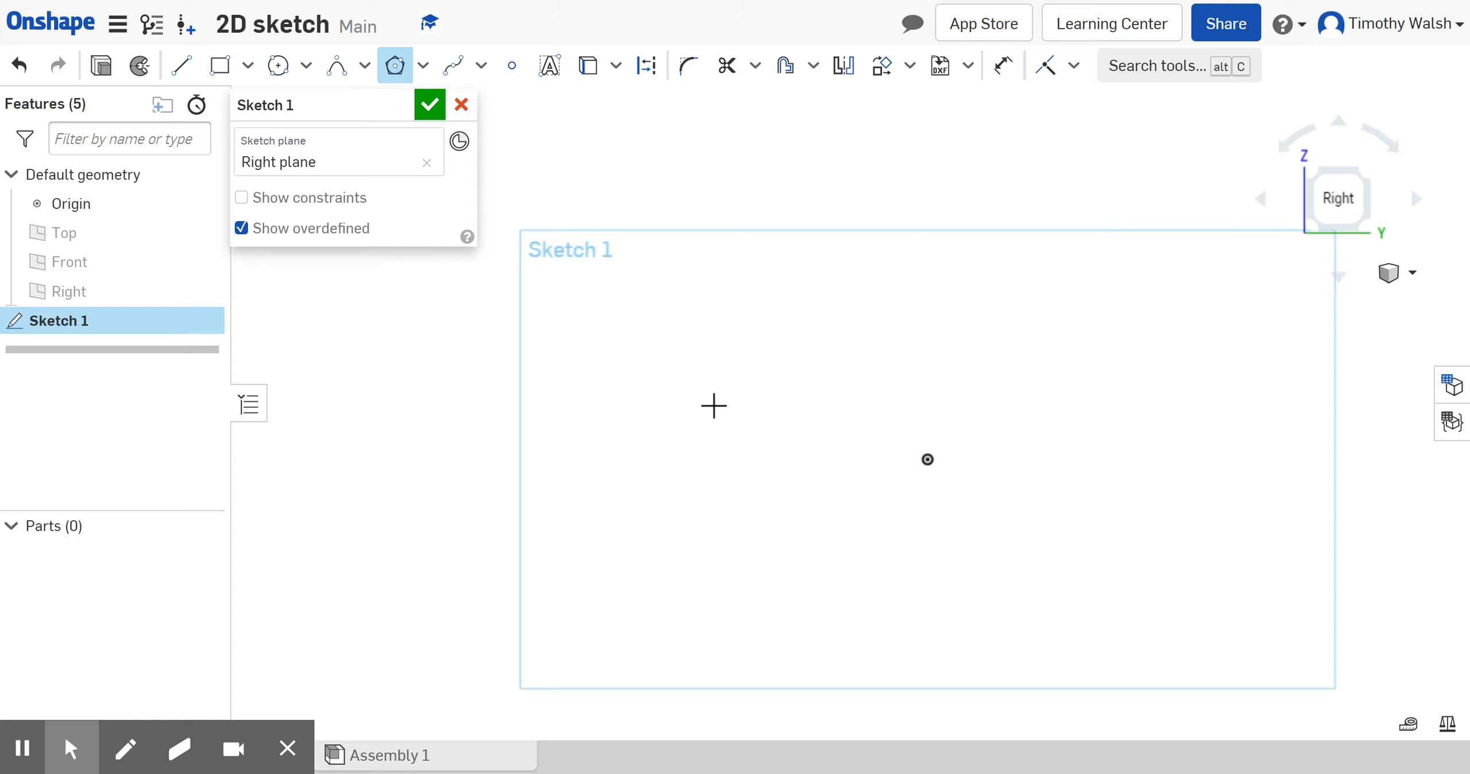
{"action": "mouse_move", "coordinate": [688, 347]}
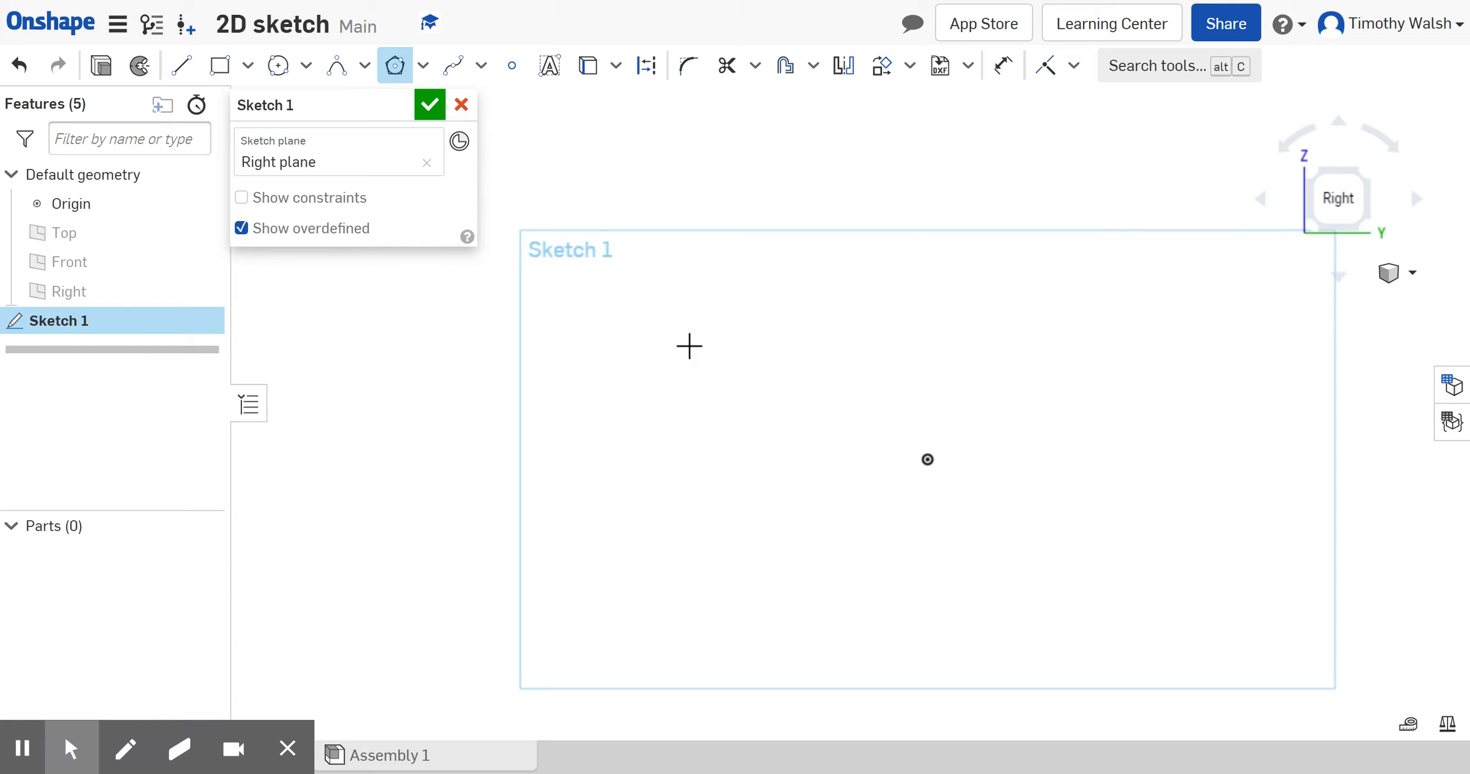
{"action": "left_click_drag", "start_coordinate": [702, 354], "coordinate": [624, 434]}
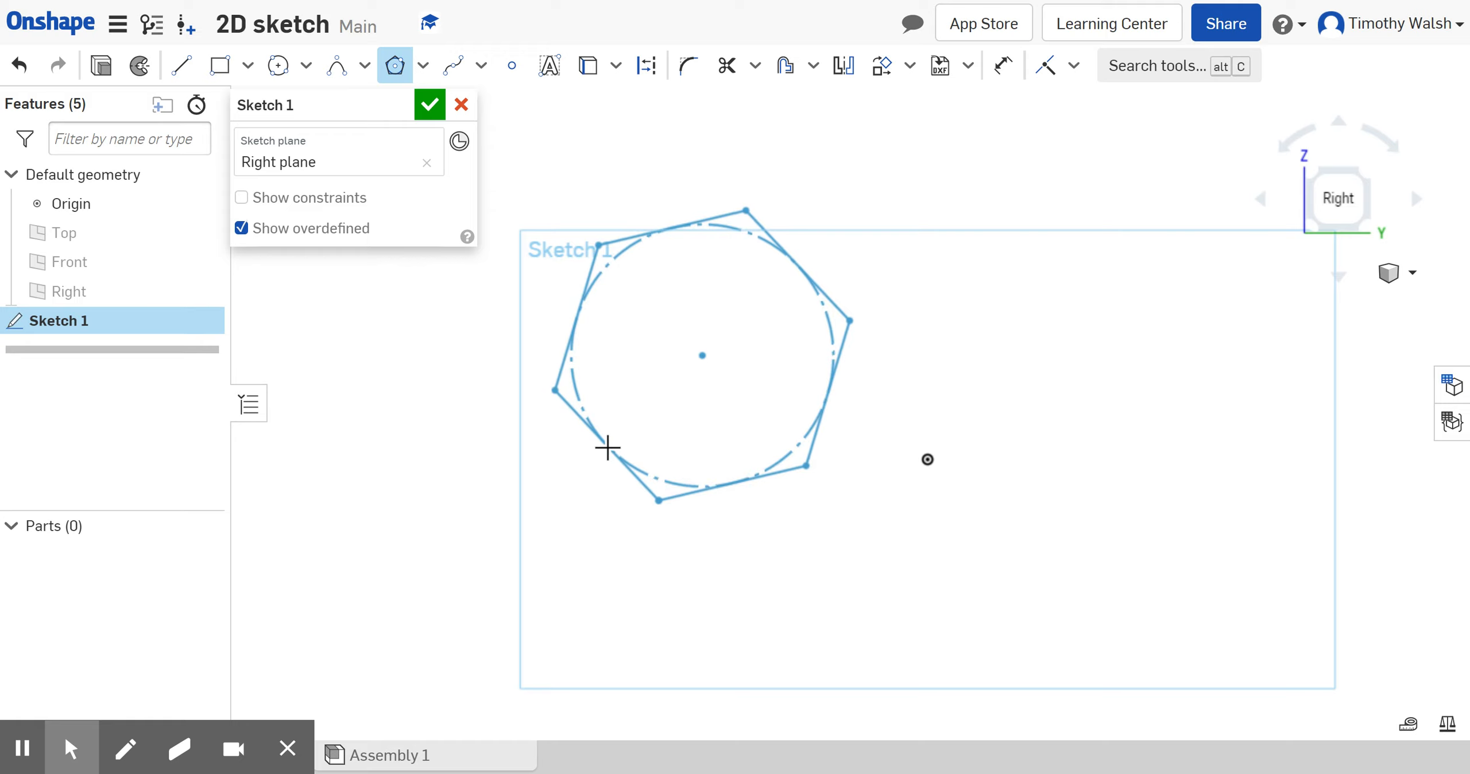
{"action": "mouse_move", "coordinate": [572, 378]}
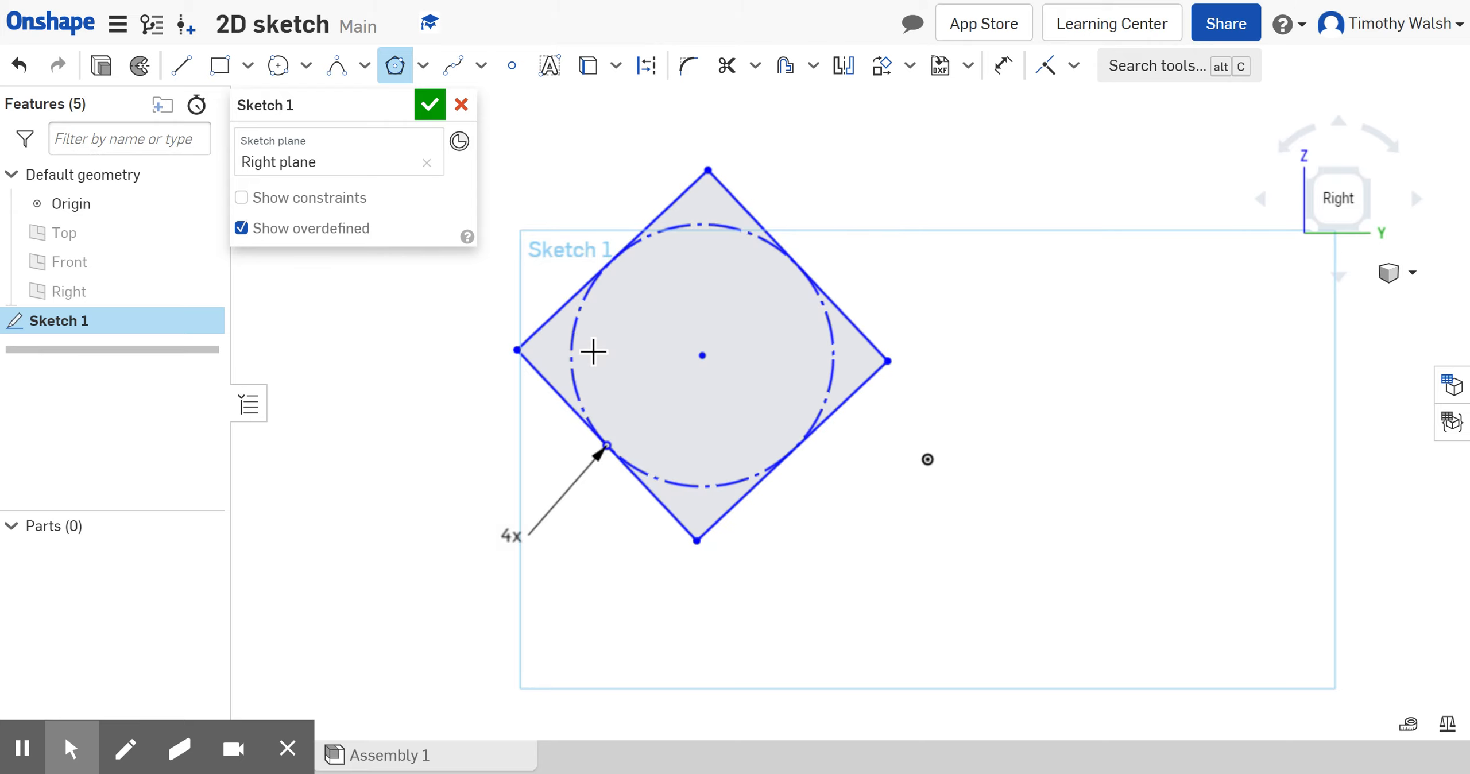
{"action": "mouse_move", "coordinate": [532, 544]}
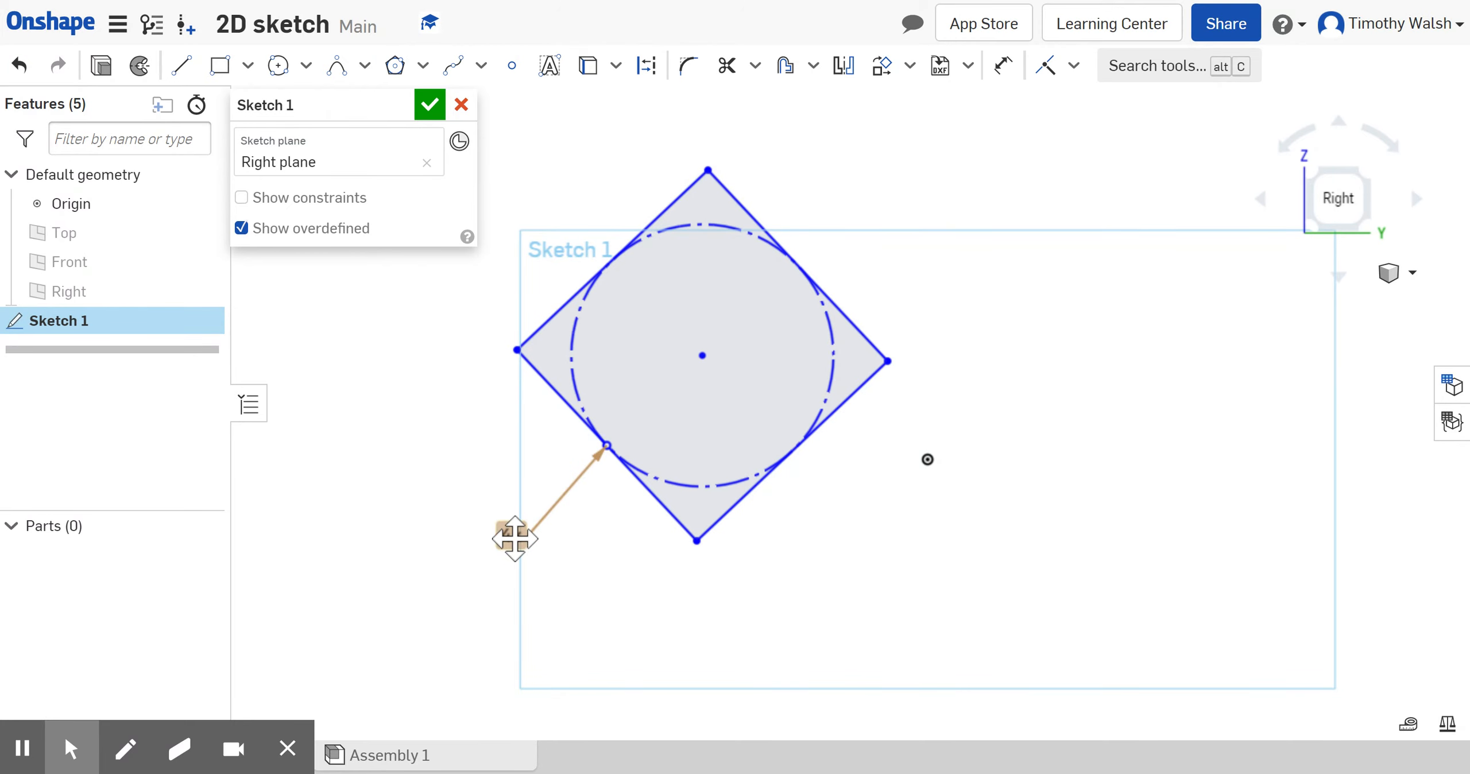
Edit the side count and size to make a large circumscribed pentagon, then accept it
{"action": "left_click", "coordinate": [511, 539]}
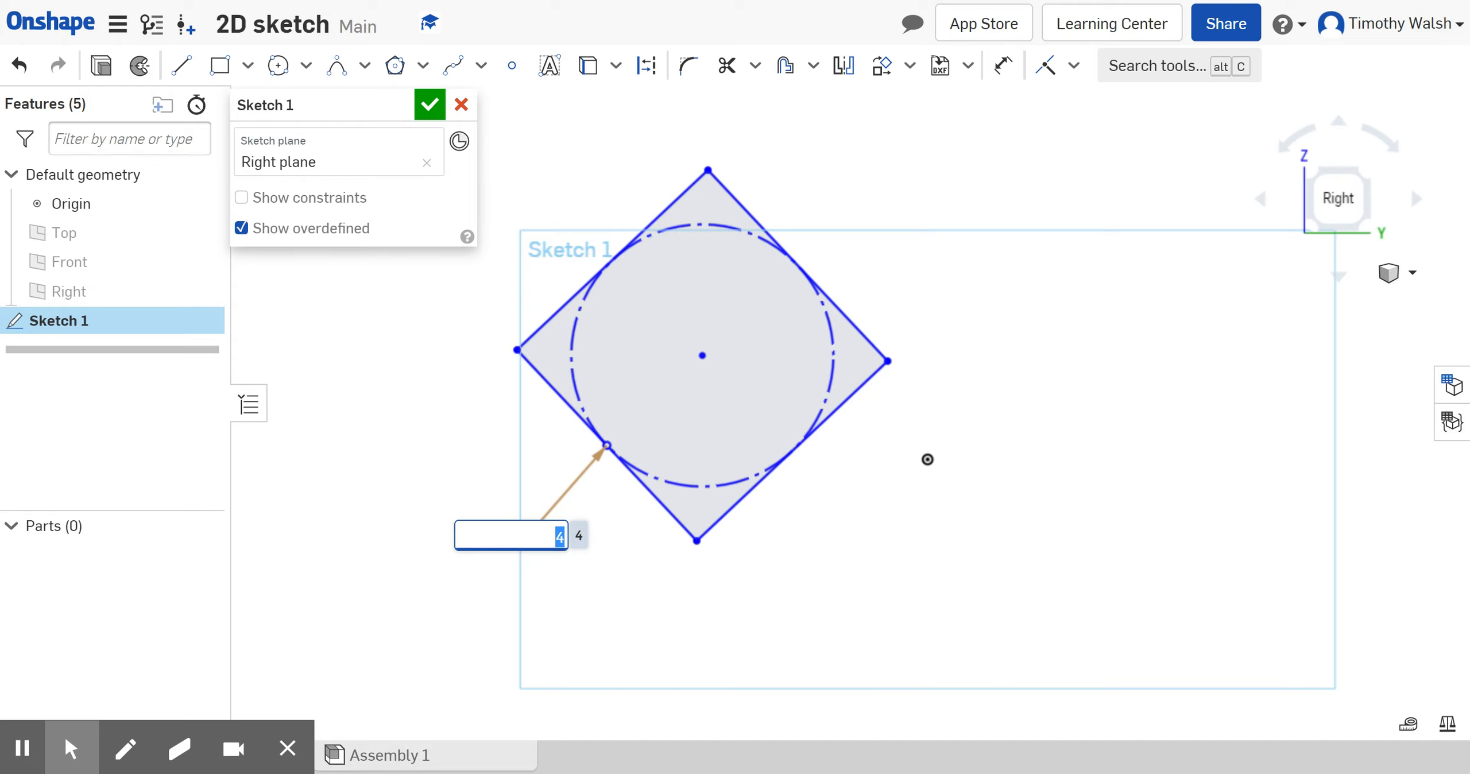
{"action": "type", "text": "8"}
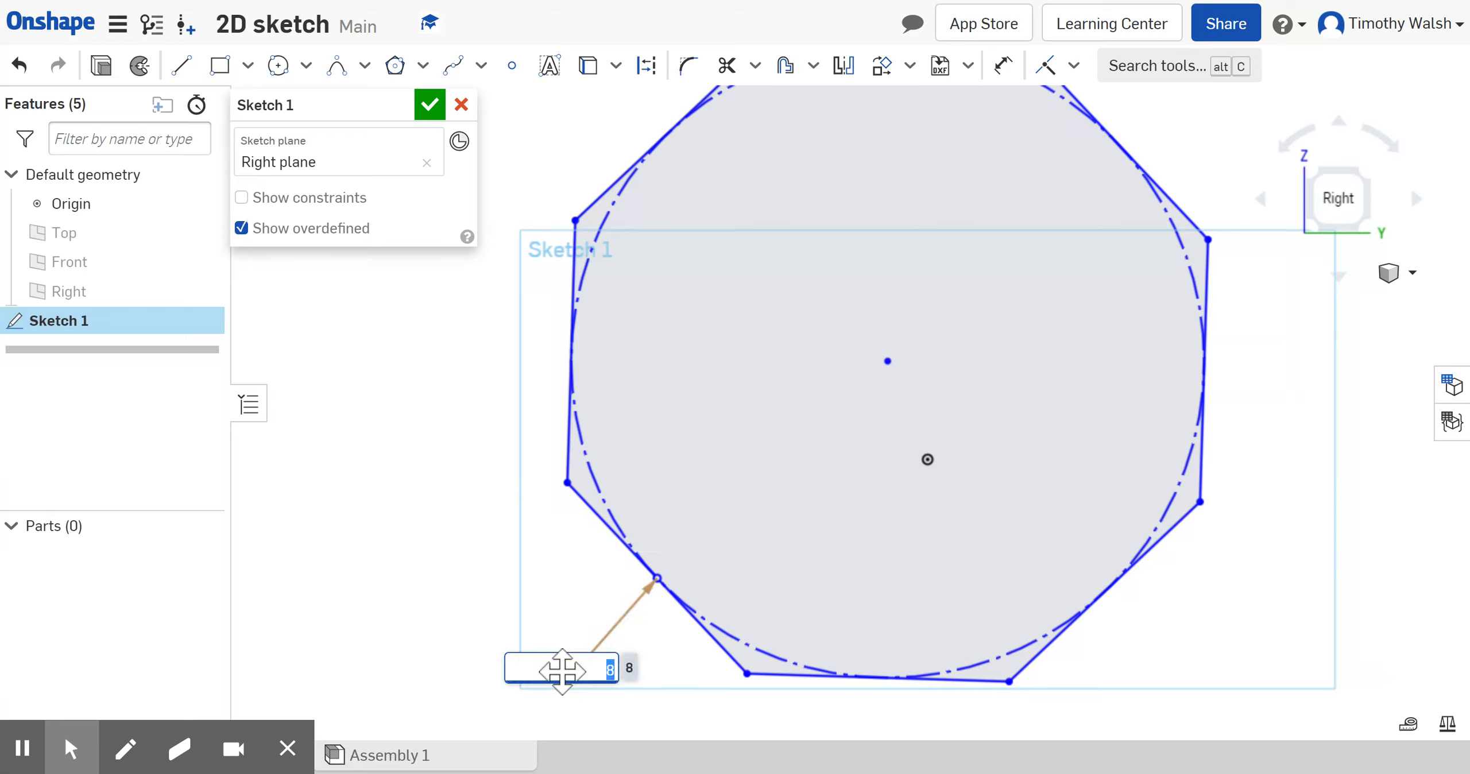
{"action": "type", "text": "100"}
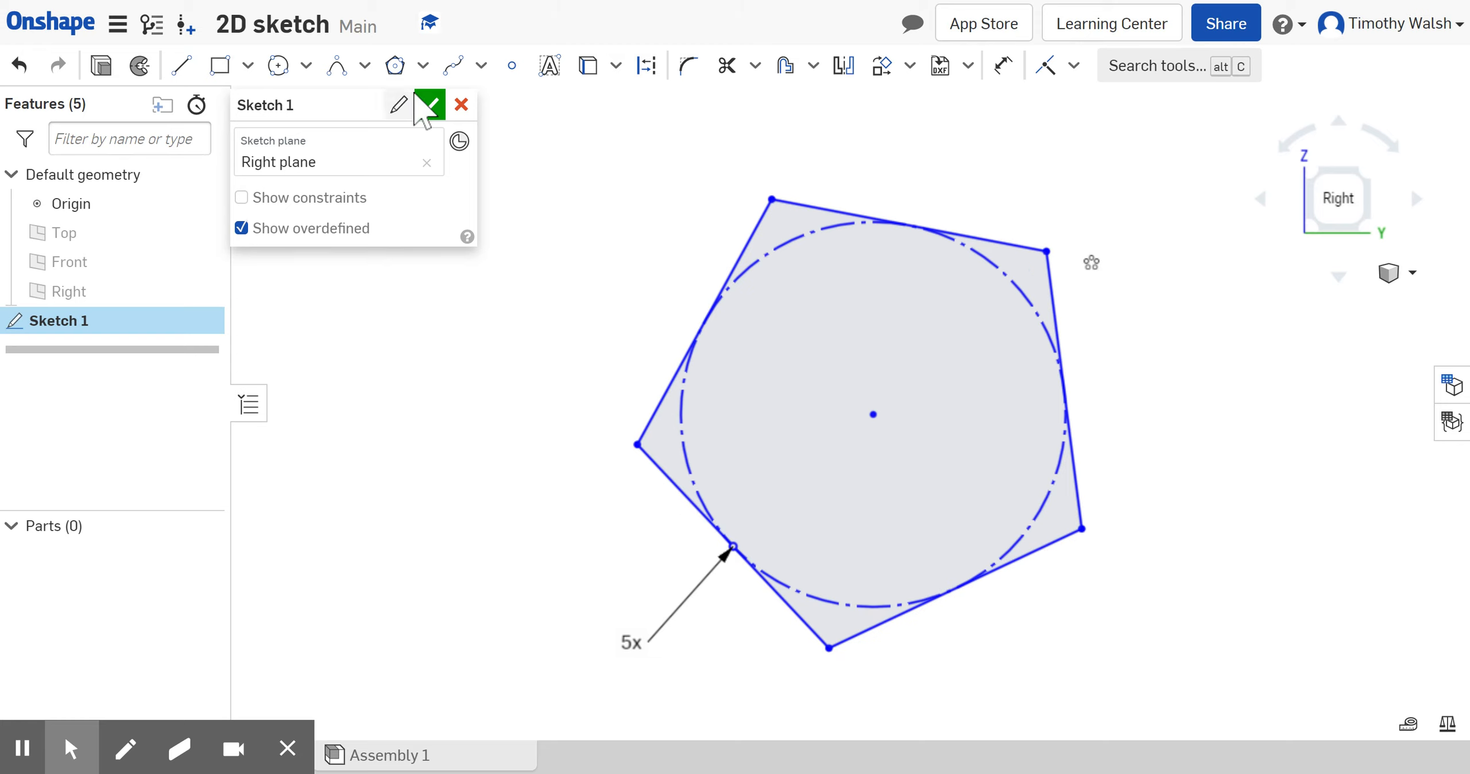
{"action": "left_click", "coordinate": [418, 66]}
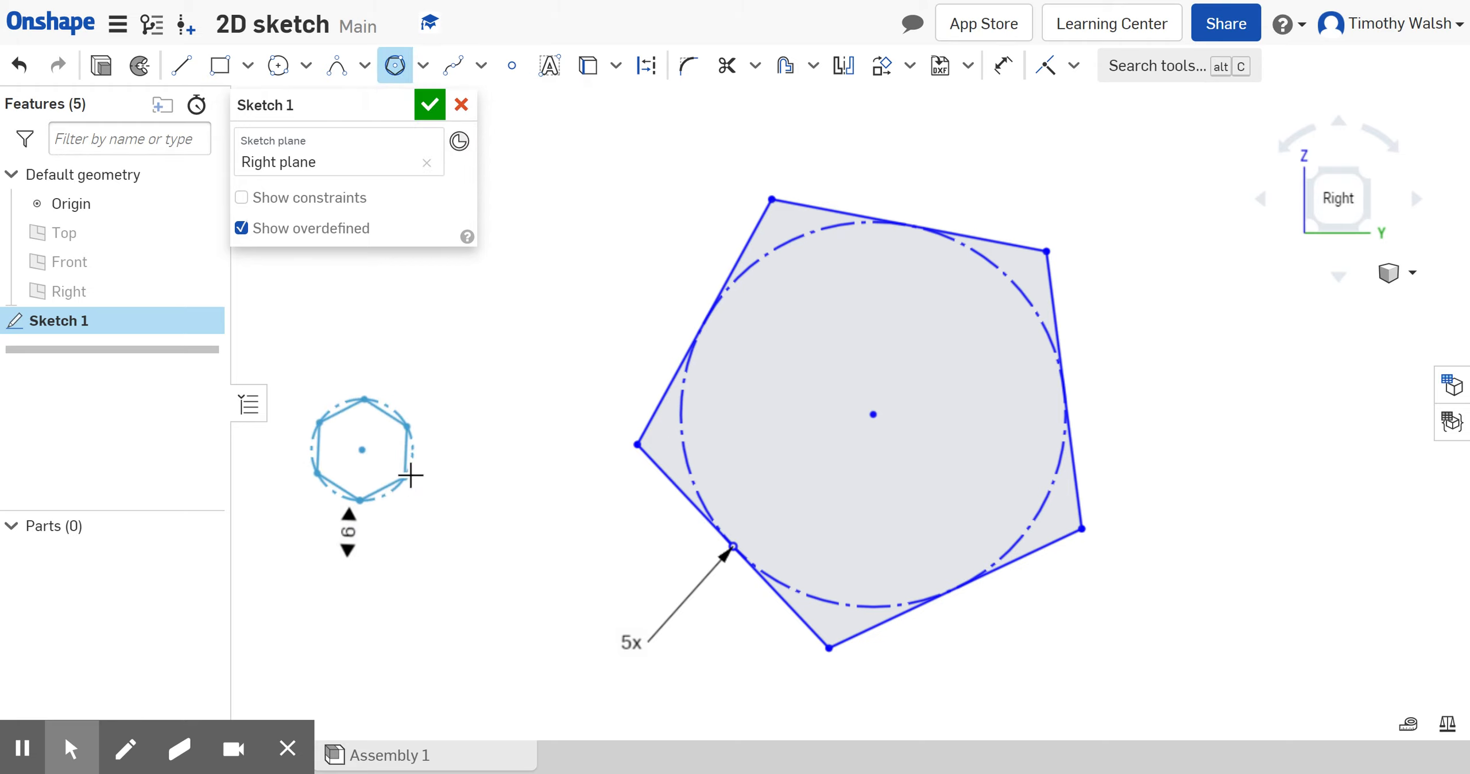
Place a small seven-sided inscribed polygon left of the pentagon and select its construction circle
{"action": "left_click", "coordinate": [348, 551]}
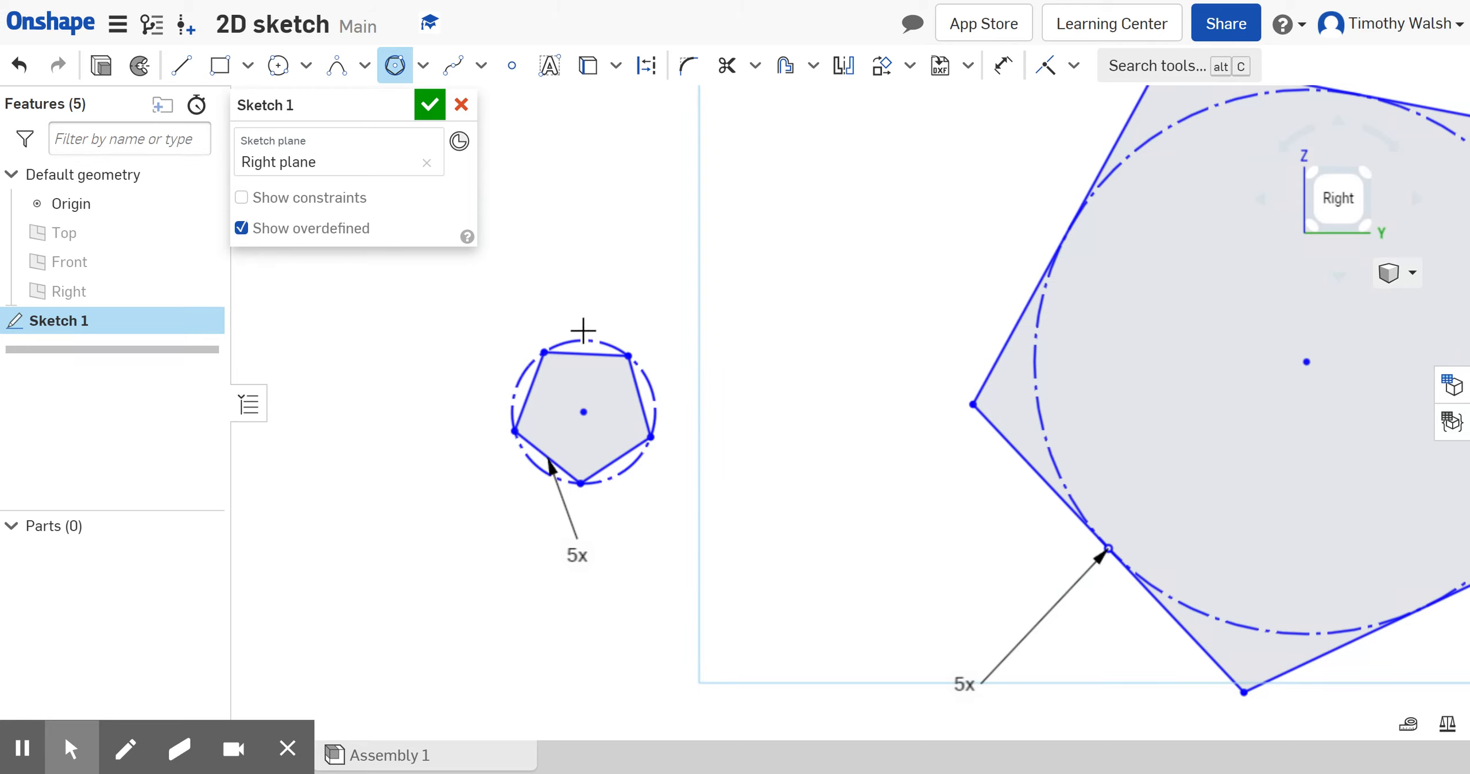
{"action": "mouse_move", "coordinate": [1088, 474]}
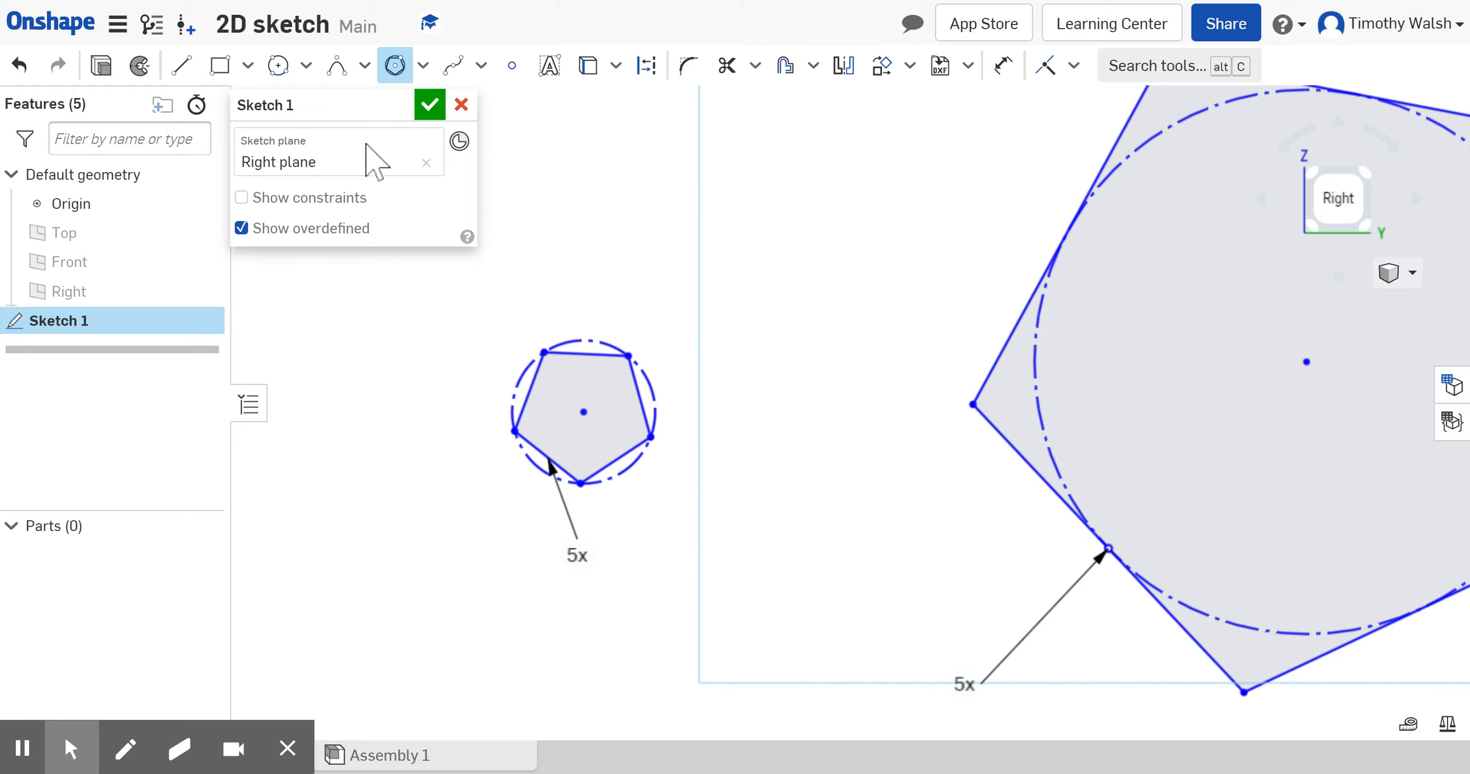
{"action": "mouse_move", "coordinate": [606, 498]}
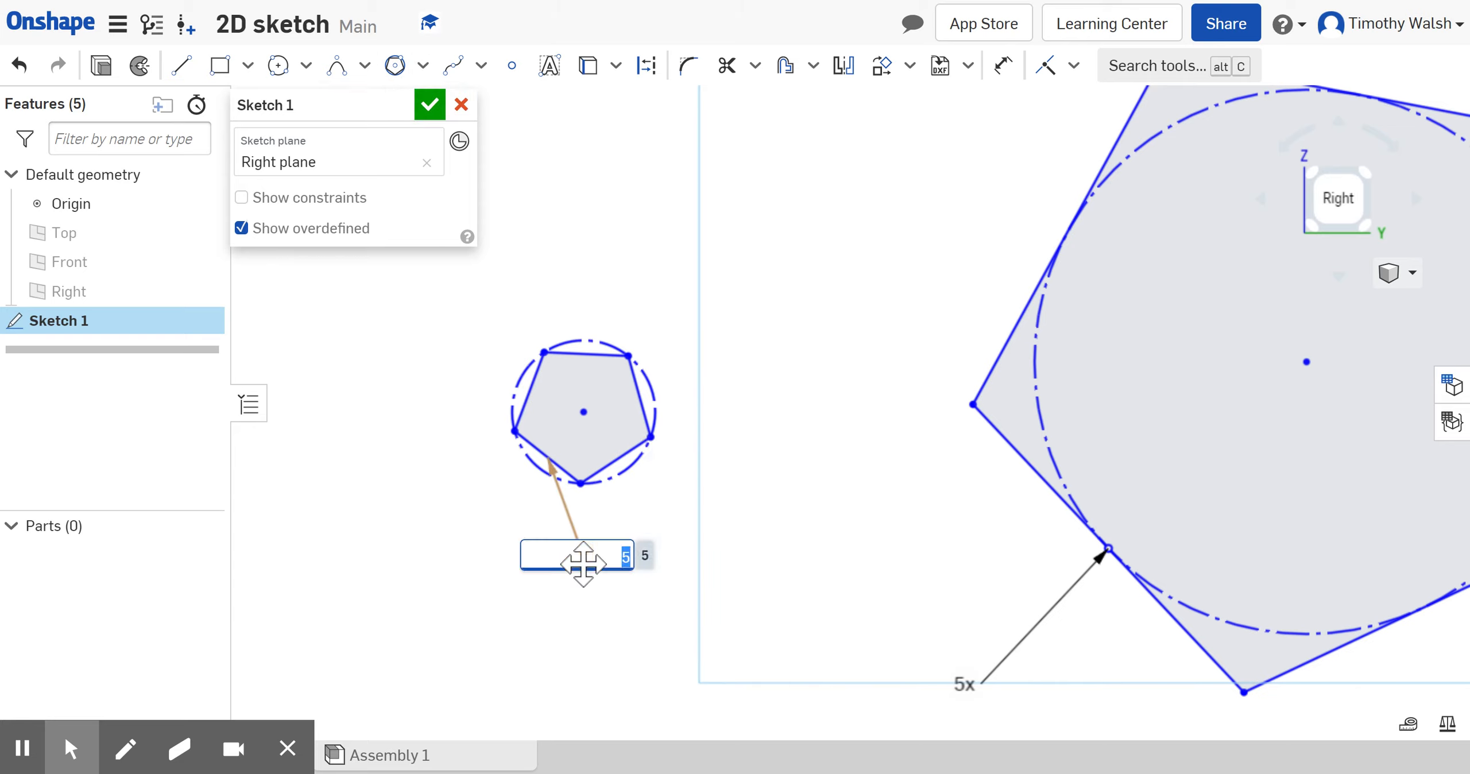
{"action": "type", "text": "3"}
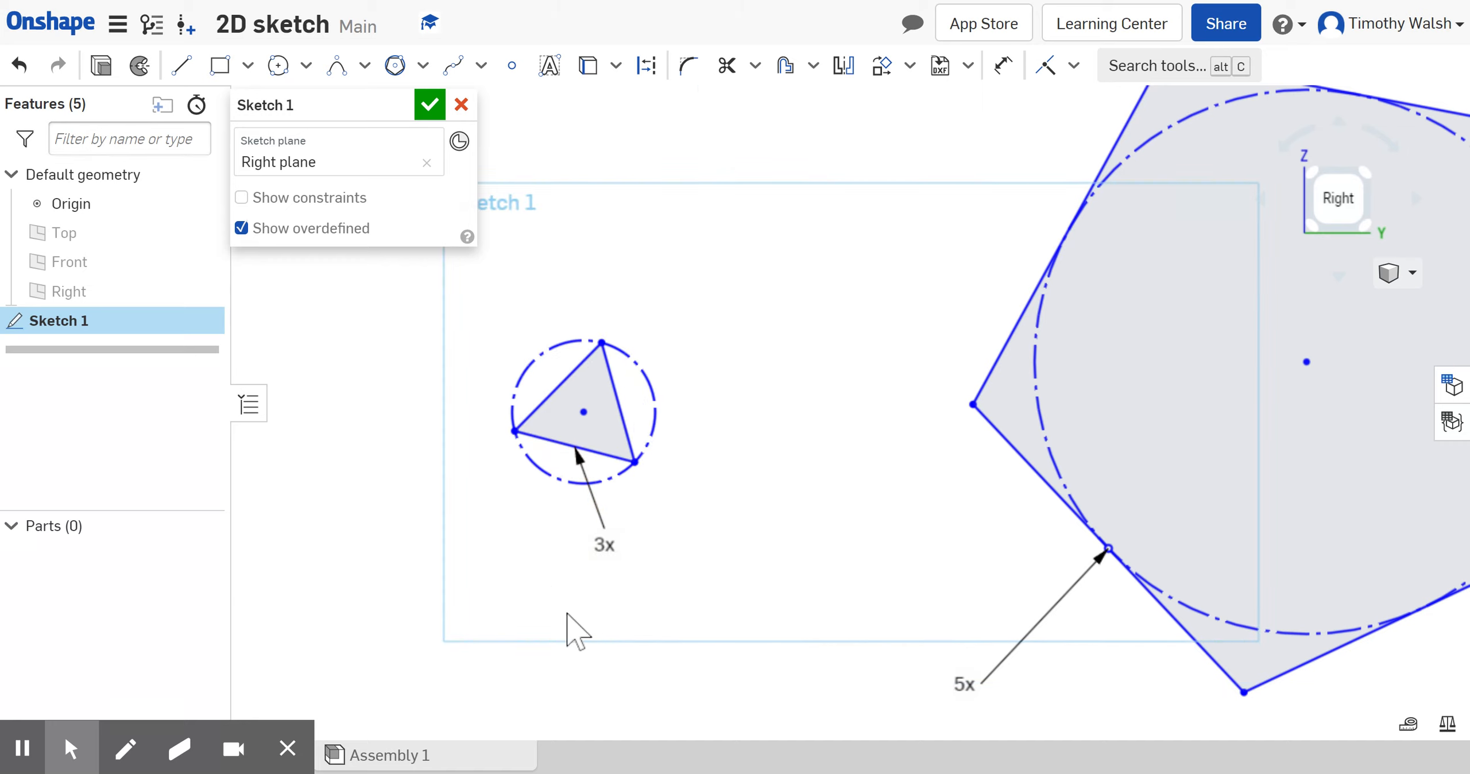
{"action": "double_click", "coordinate": [604, 545]}
{"action": "type", "text": "7"}
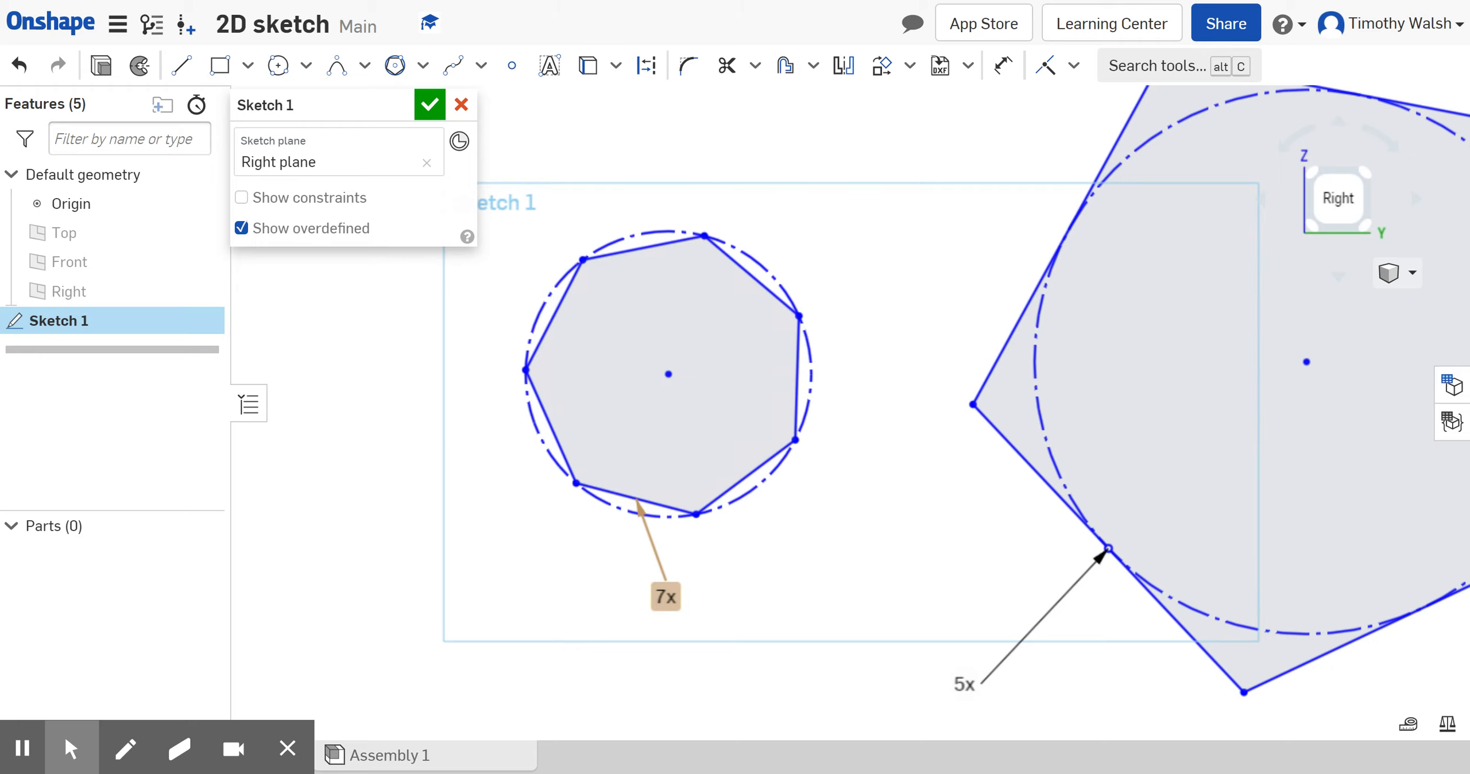
{"action": "scroll", "scroll_direction": "down", "scroll_amount": 3}
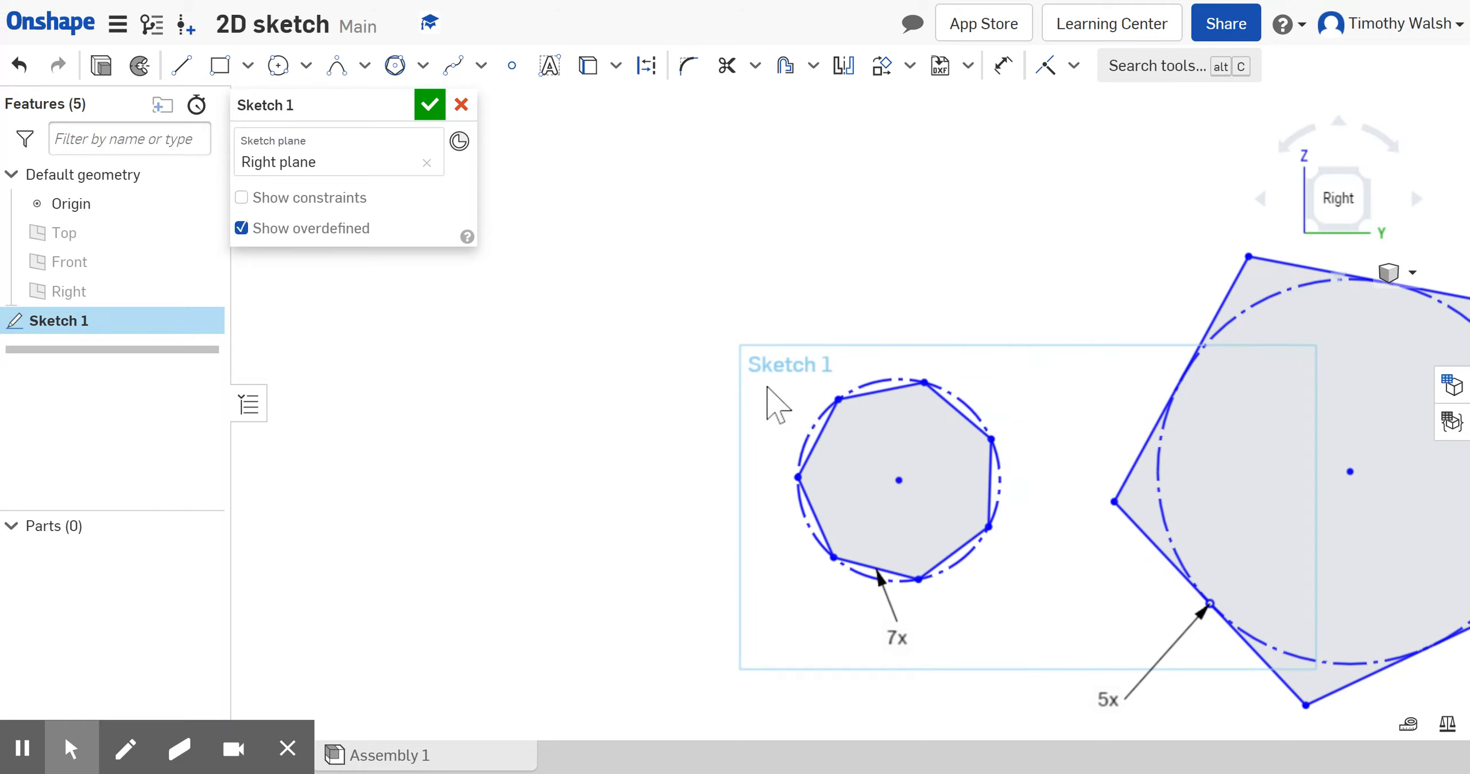
{"action": "mouse_move", "coordinate": [892, 370]}
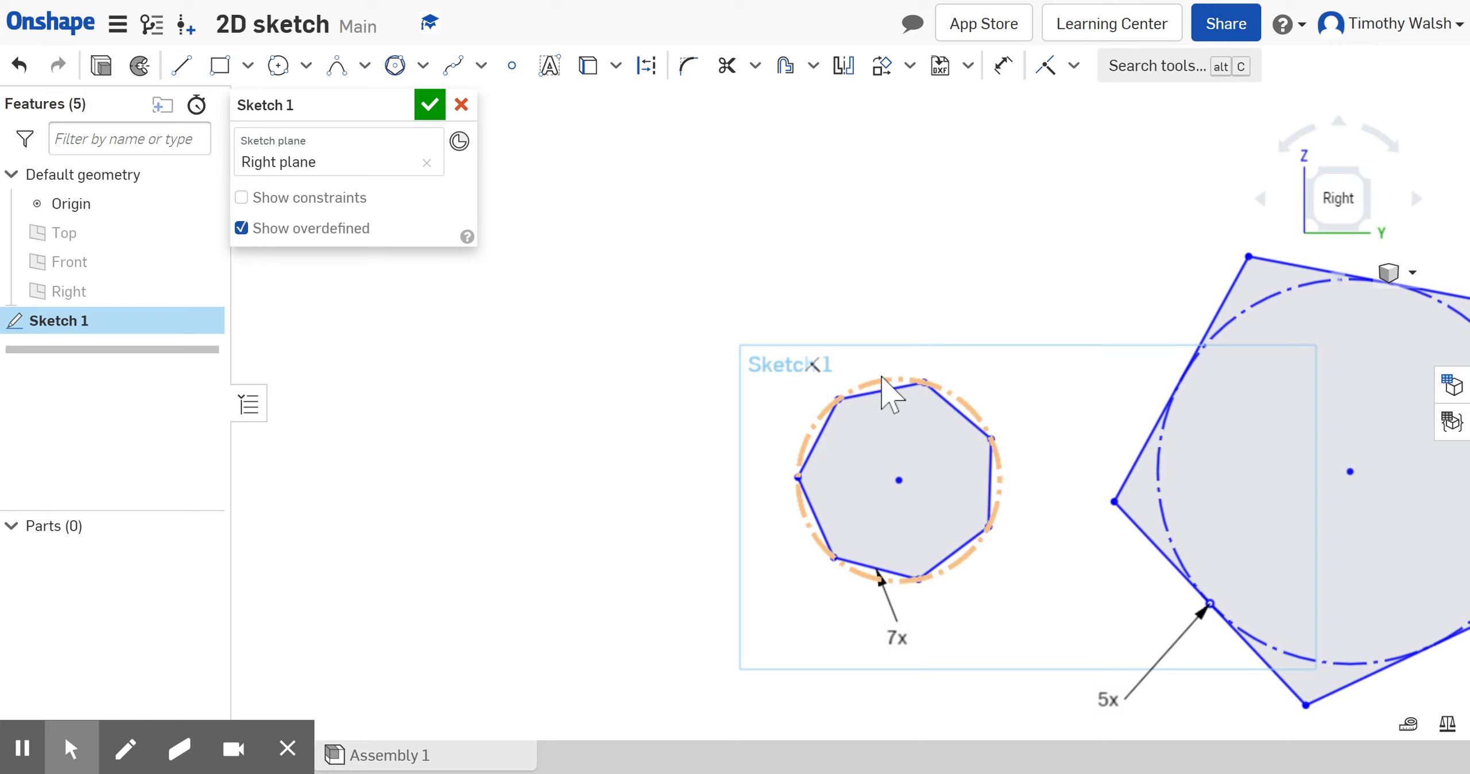
Delete the heptagon's construction circle with Delete sketch entity
{"action": "right_click", "coordinate": [884, 399]}
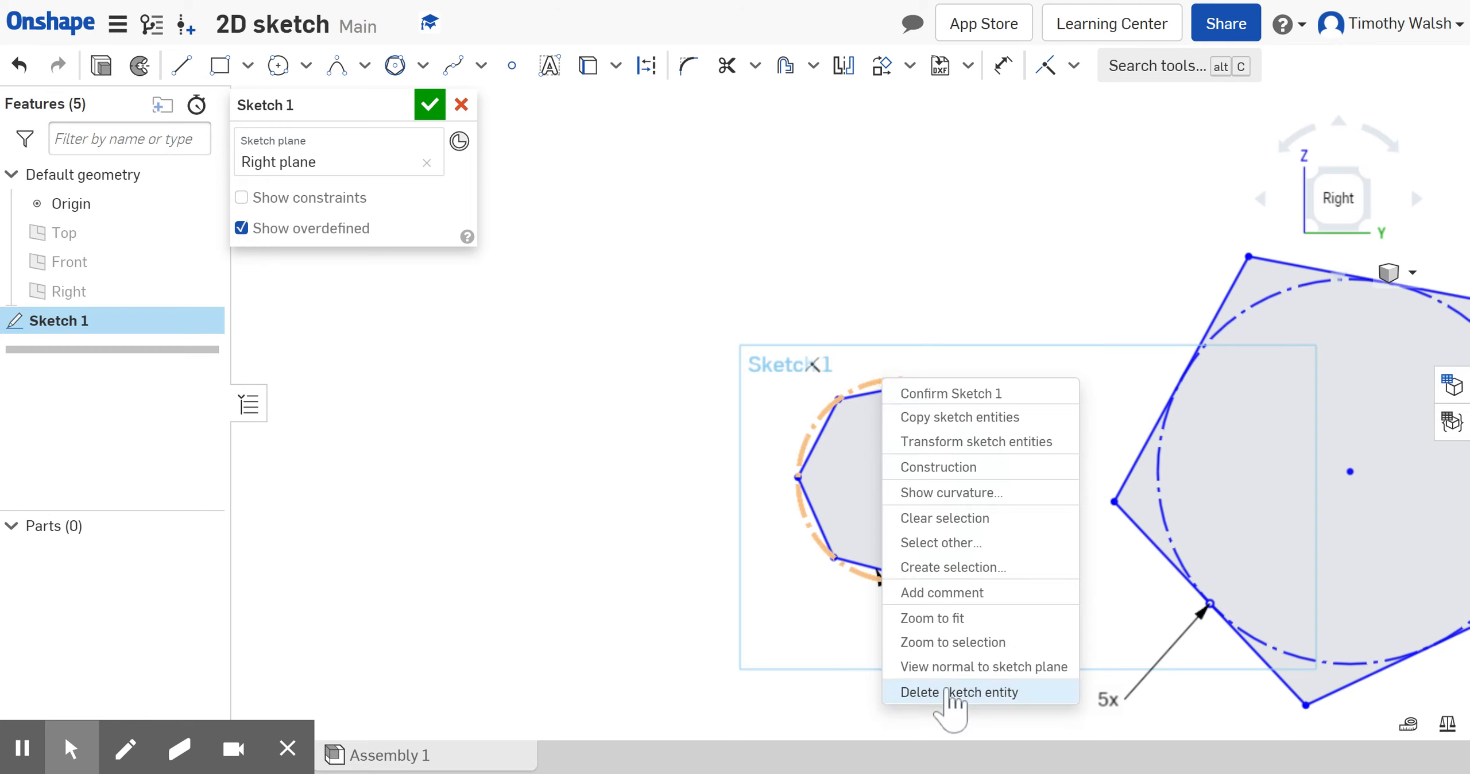
{"action": "left_click", "coordinate": [958, 691]}
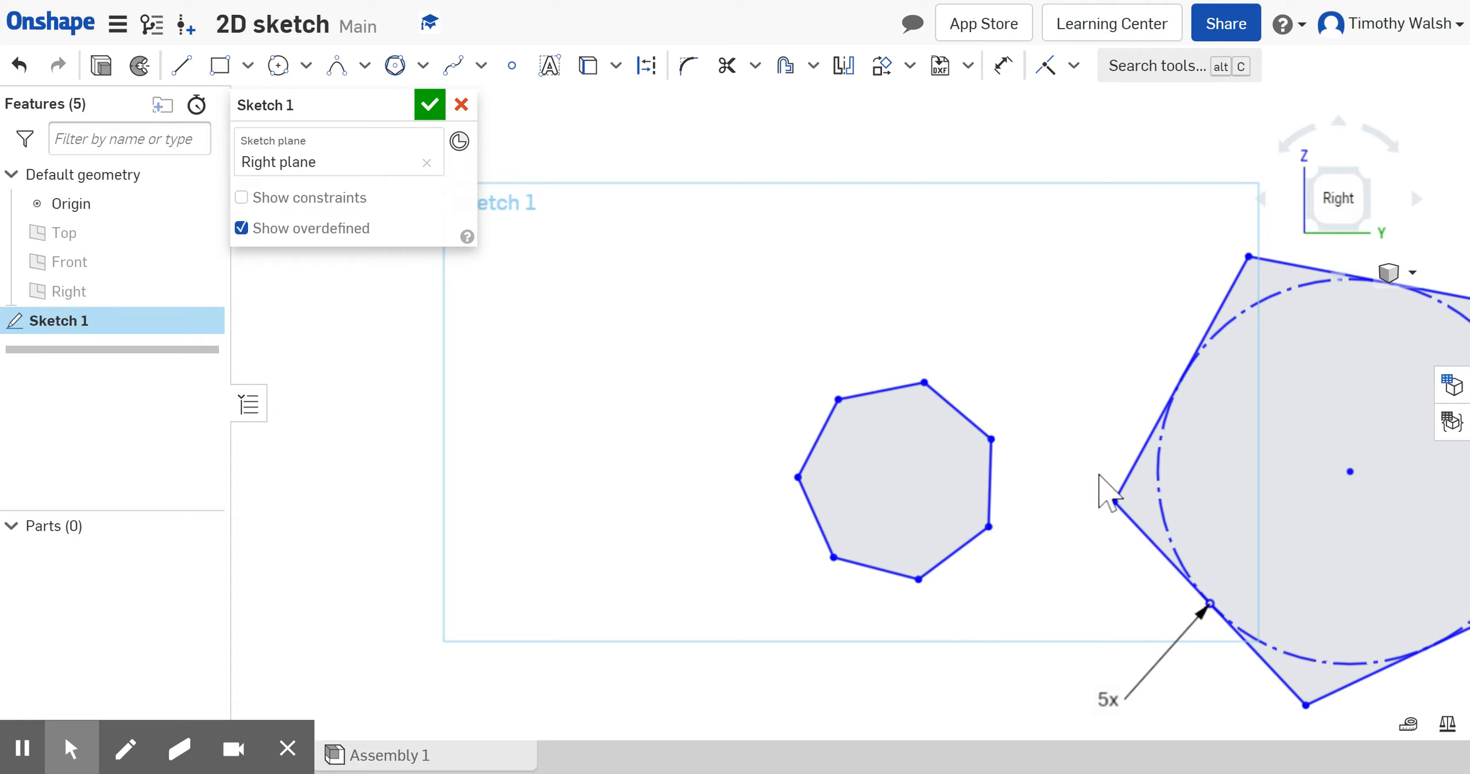
{"action": "mouse_move", "coordinate": [710, 341]}
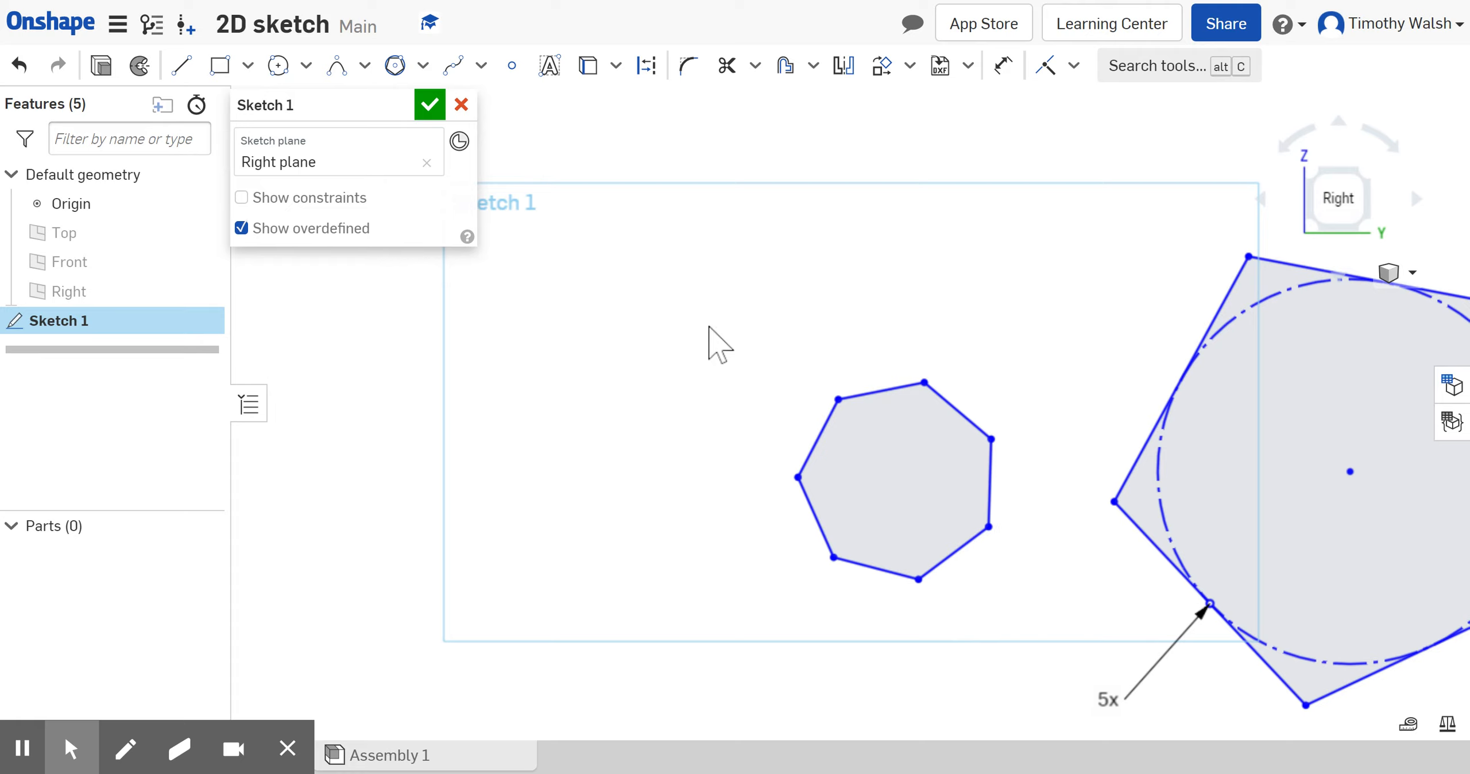
{"action": "mouse_move", "coordinate": [198, 106]}
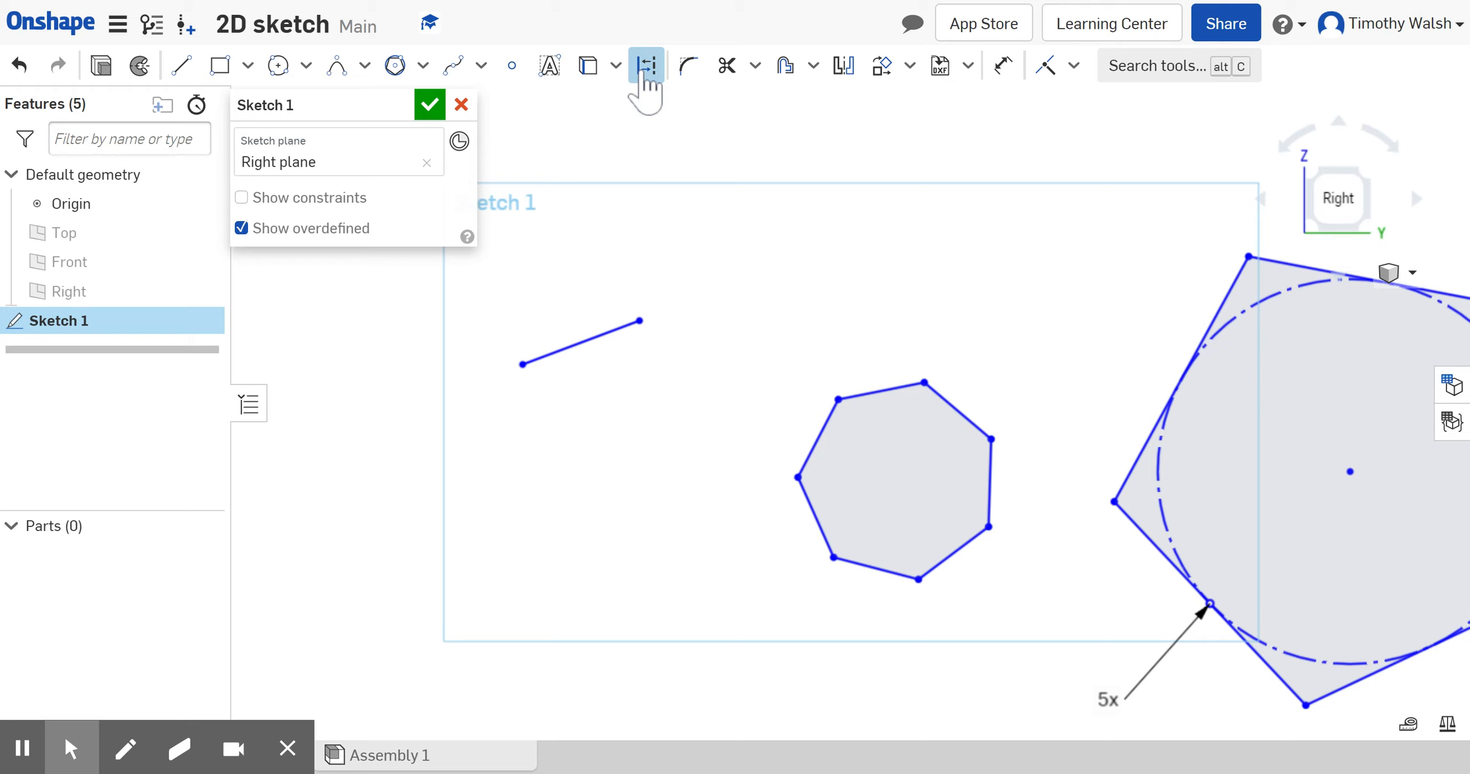
Turn on Construction mode and draw a two-segment V-shaped construction polyline
{"action": "left_click", "coordinate": [581, 344]}
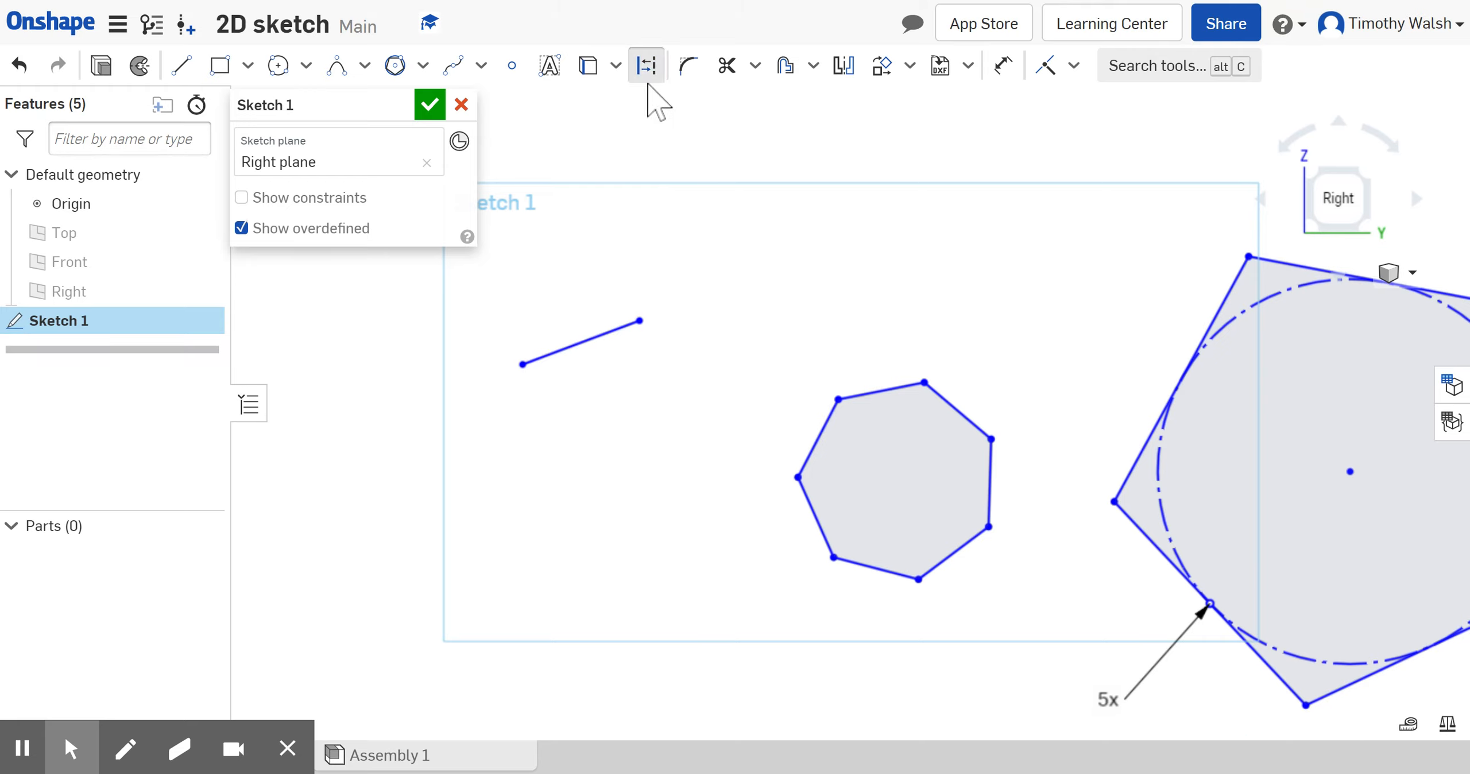
{"action": "mouse_move", "coordinate": [620, 103]}
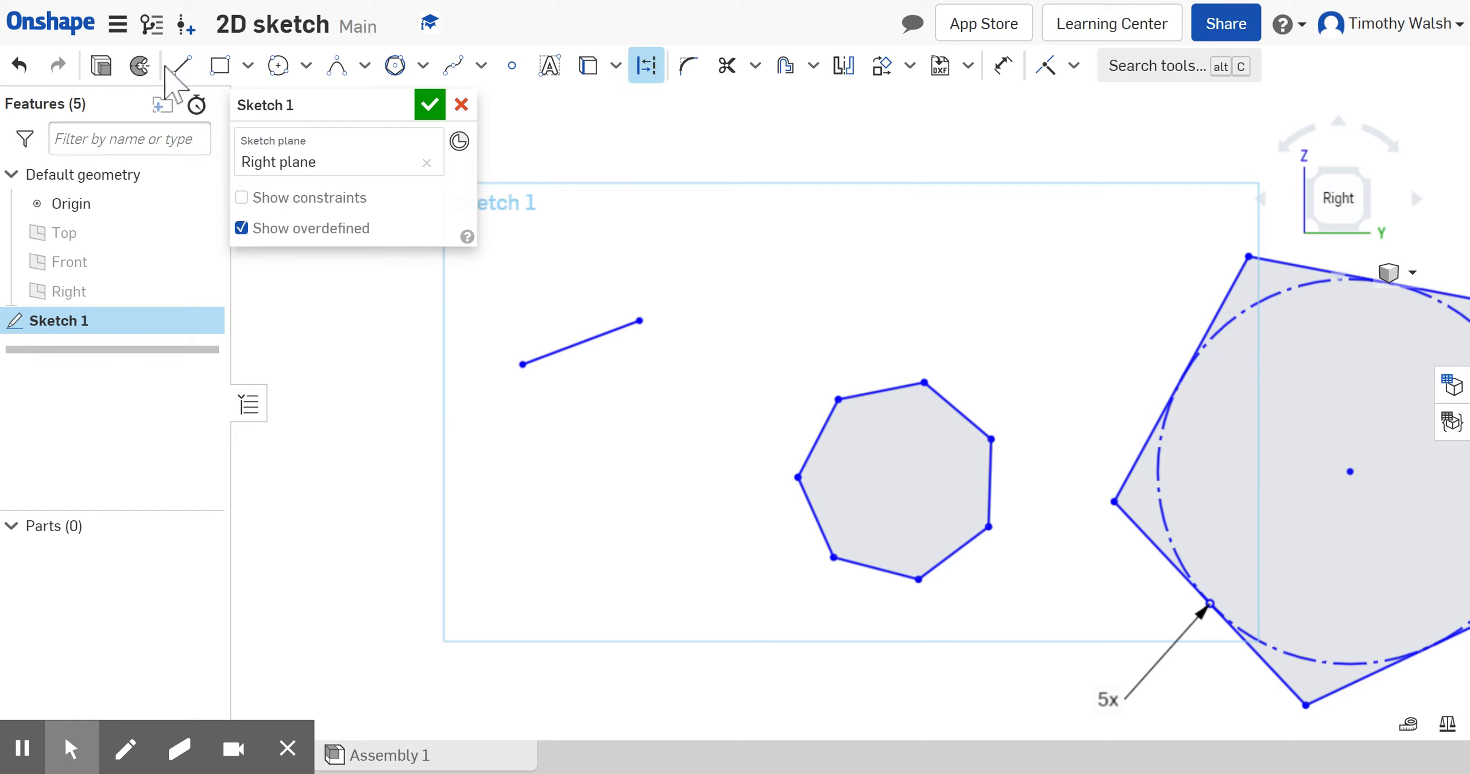
{"action": "left_click", "coordinate": [181, 66]}
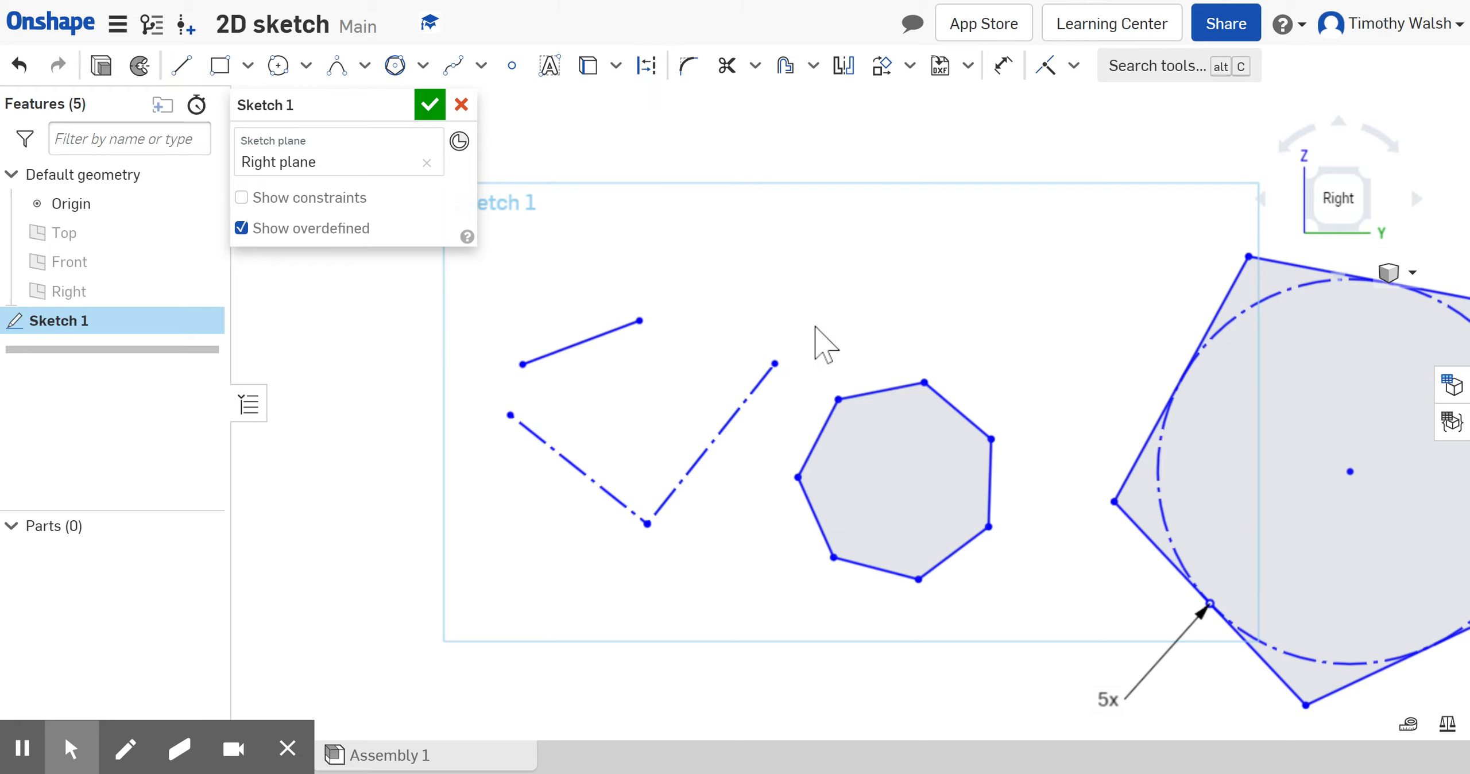
{"action": "mouse_move", "coordinate": [371, 289]}
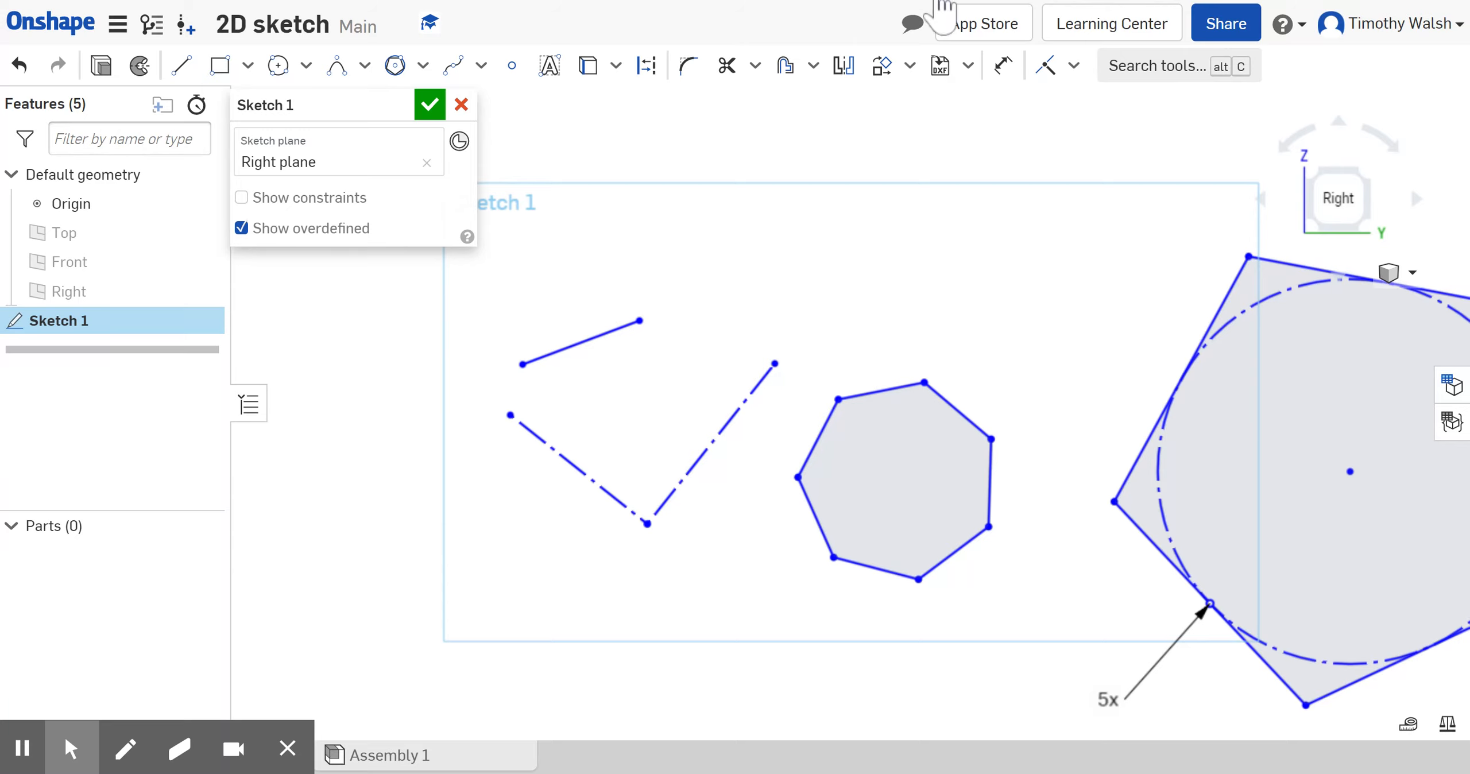
{"action": "mouse_move", "coordinate": [421, 68]}
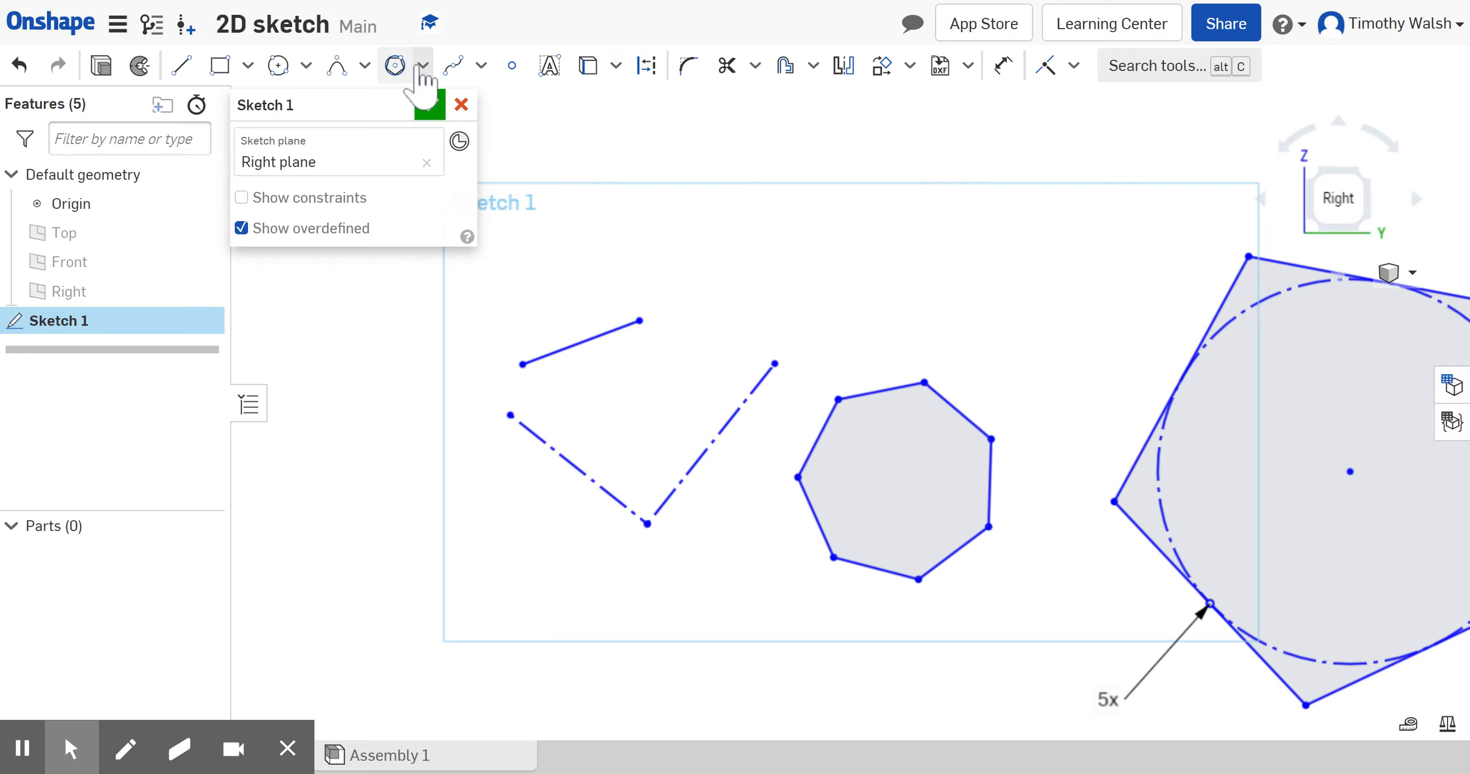